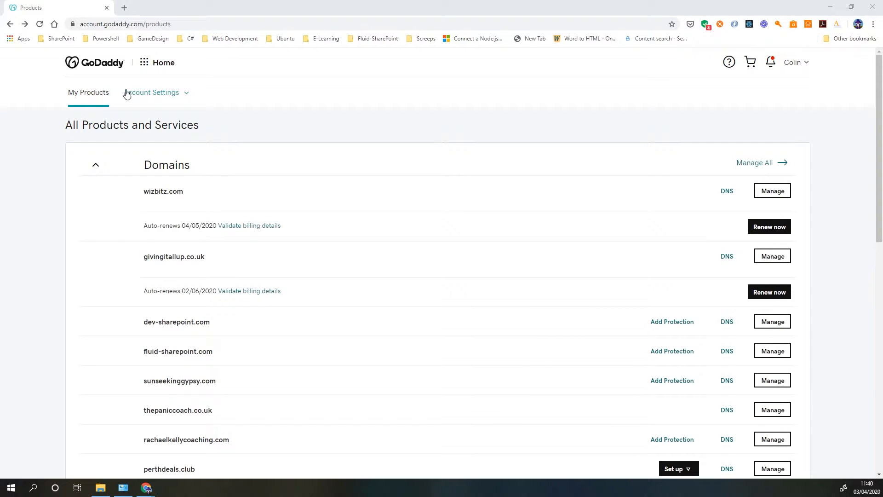
{"action": "mouse_move", "coordinate": [166, 211]}
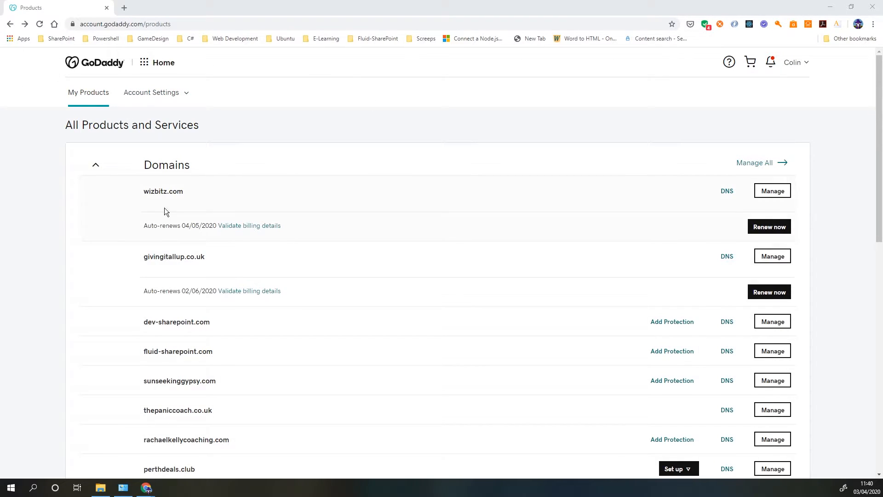
{"action": "mouse_move", "coordinate": [245, 147]}
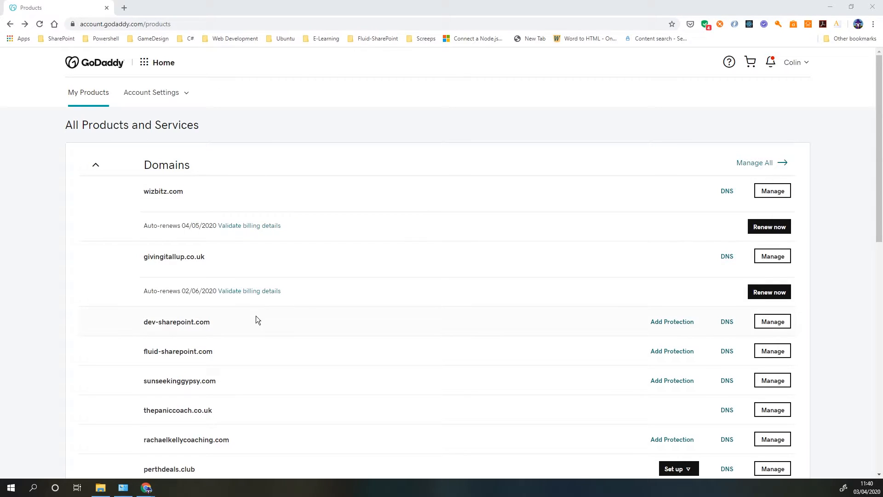
{"action": "mouse_move", "coordinate": [265, 293]}
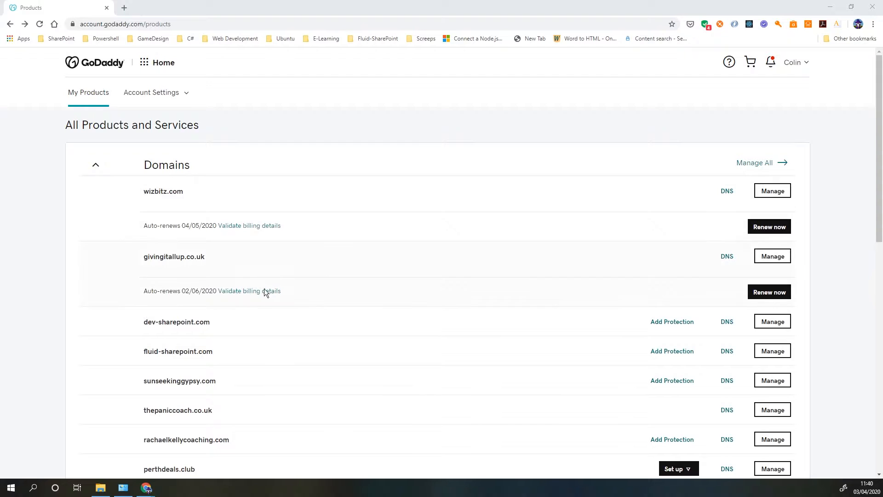
Step: Open GoDaddy DNS Management for dev-sharepoint.com listing its A, CNAME, NS and SOA records
{"action": "scroll", "scroll_direction": "down", "scroll_amount": 3}
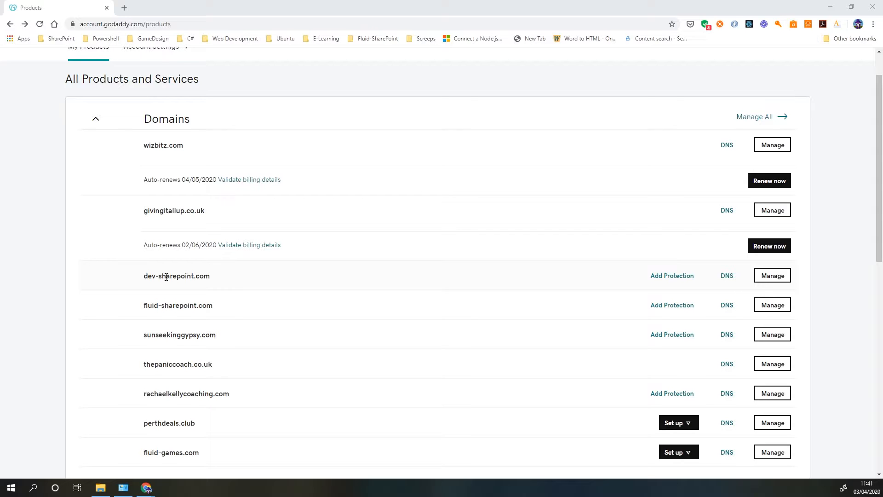
{"action": "mouse_move", "coordinate": [727, 275]}
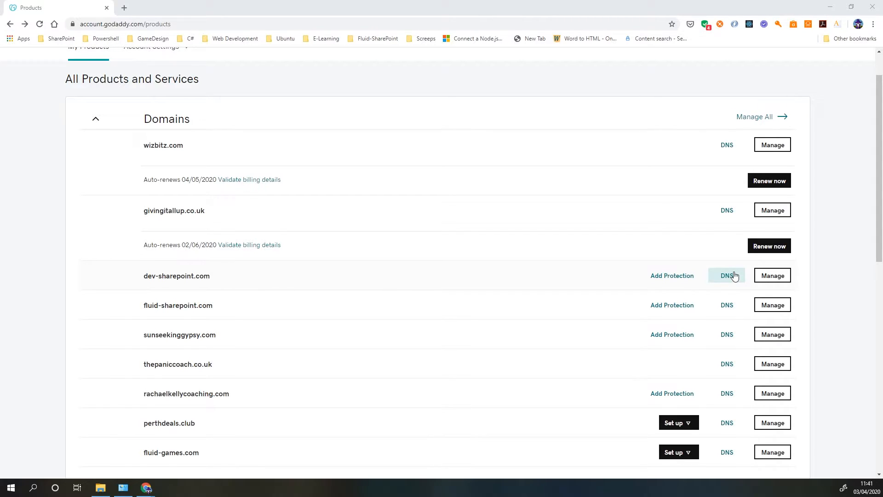
{"action": "left_click", "coordinate": [727, 275]}
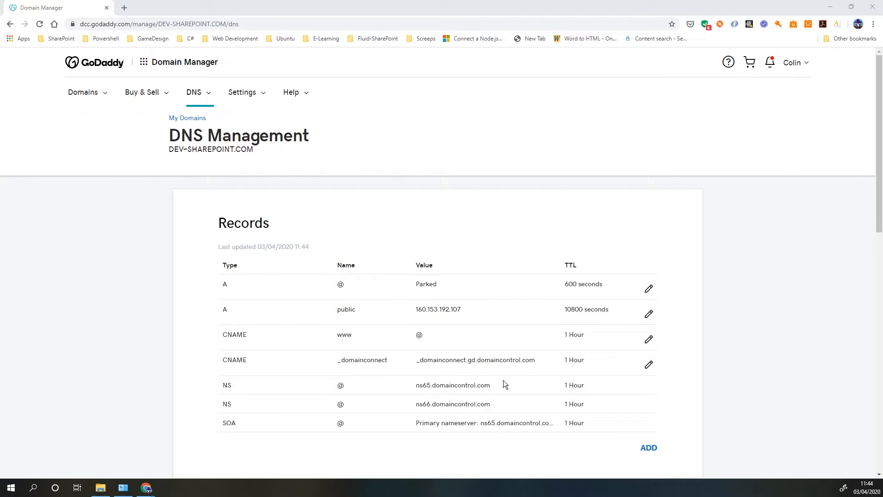
{"action": "mouse_move", "coordinate": [413, 308]}
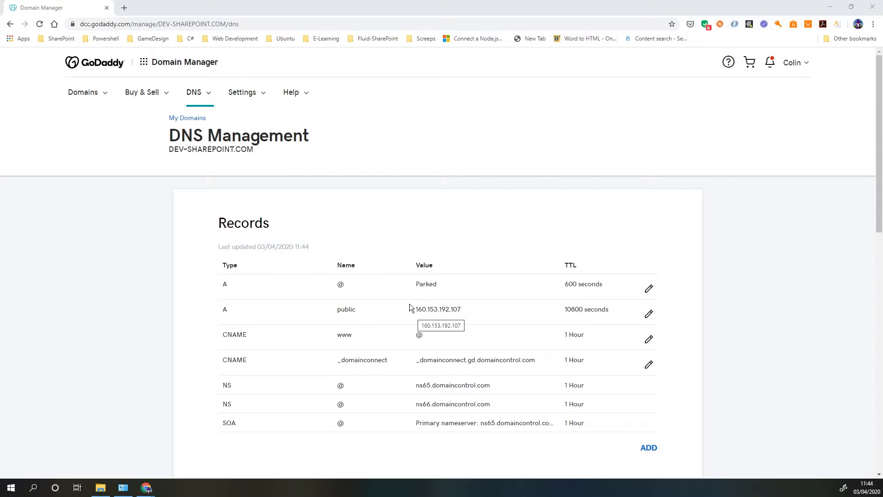
{"action": "mouse_move", "coordinate": [287, 335]}
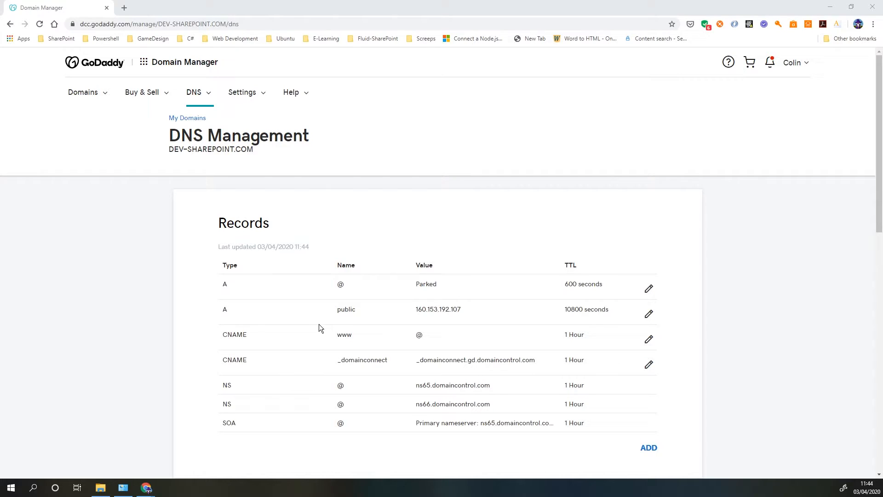
{"action": "mouse_move", "coordinate": [192, 300]}
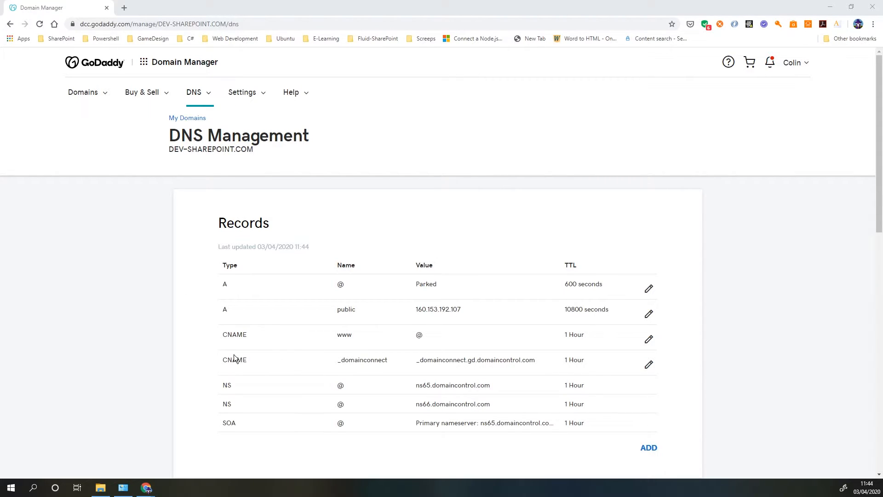
{"action": "mouse_move", "coordinate": [395, 332]}
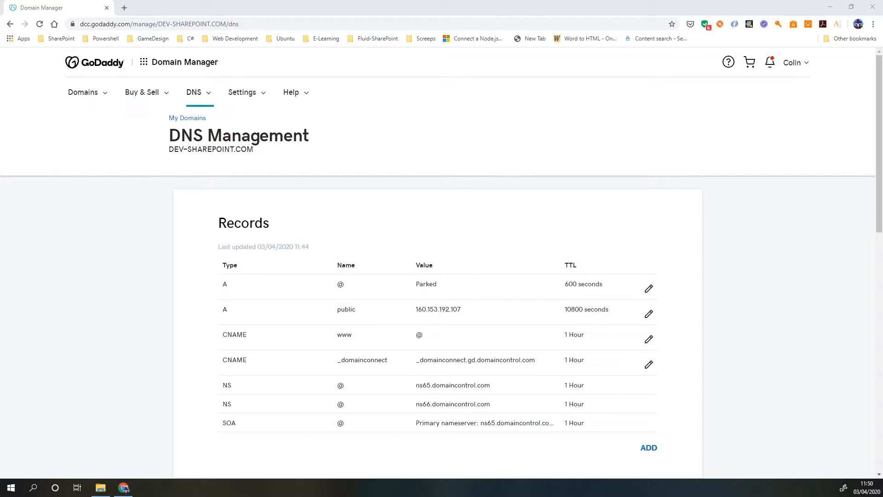
{"action": "mouse_move", "coordinate": [434, 166]}
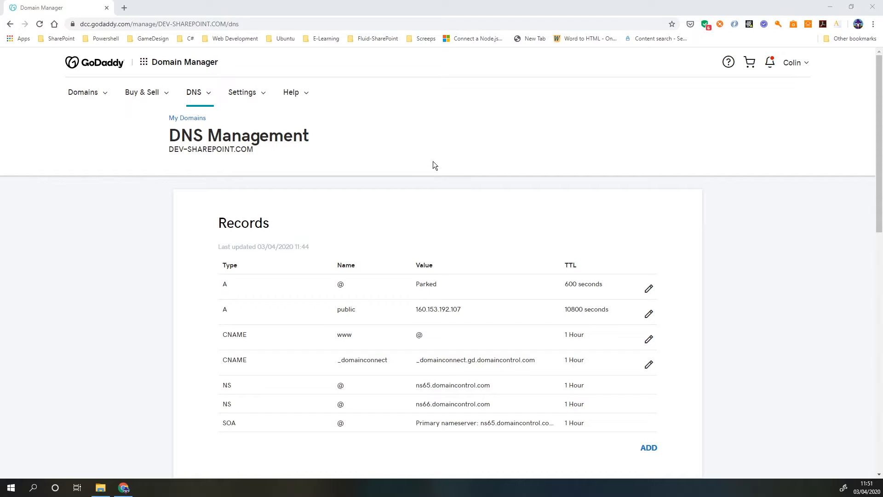
{"action": "mouse_move", "coordinate": [392, 128]}
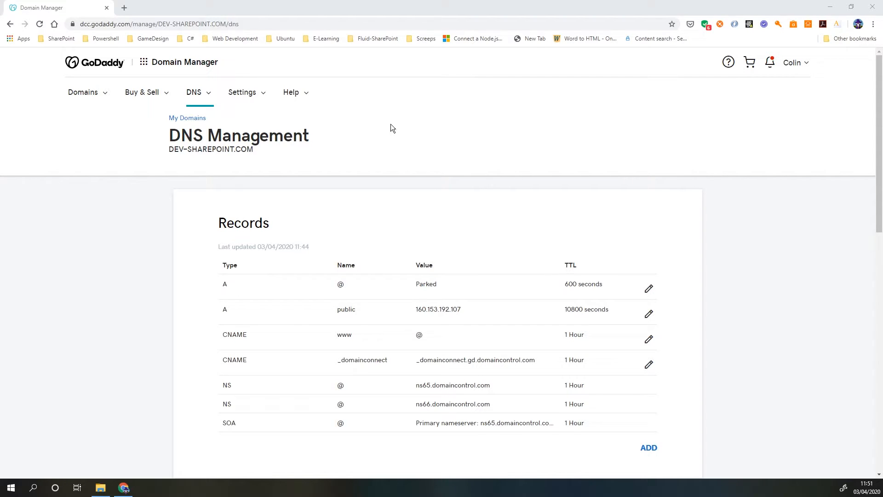
{"action": "mouse_move", "coordinate": [378, 219]}
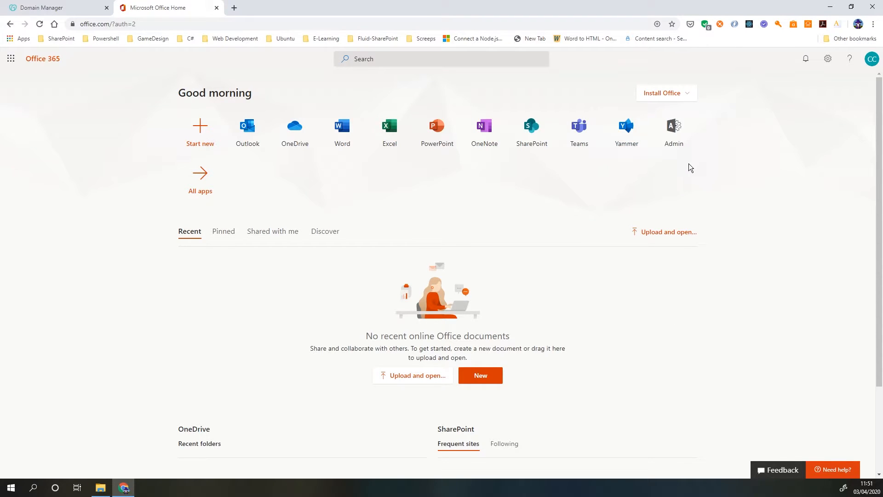
{"action": "mouse_move", "coordinate": [553, 169]}
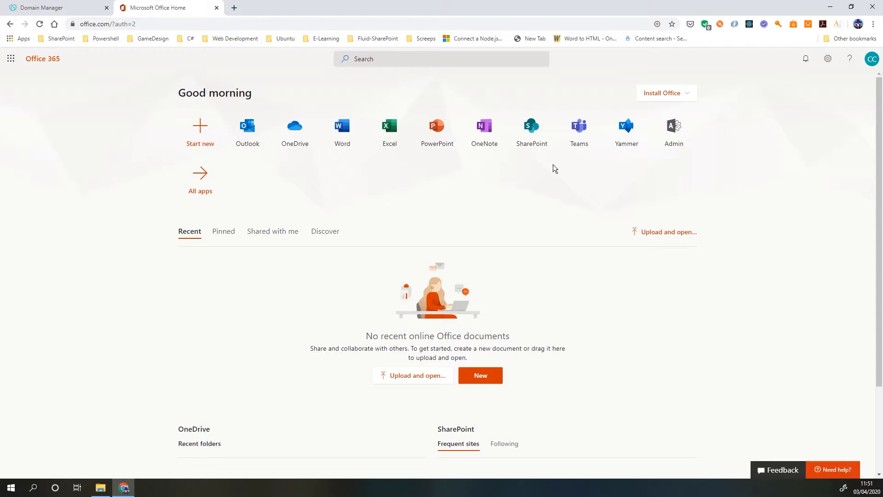
{"action": "mouse_move", "coordinate": [518, 204]}
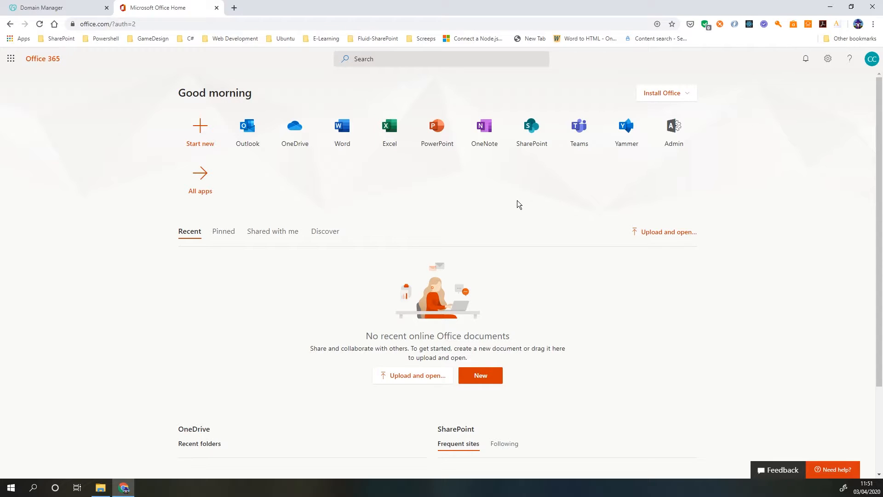
{"action": "mouse_move", "coordinate": [506, 197]}
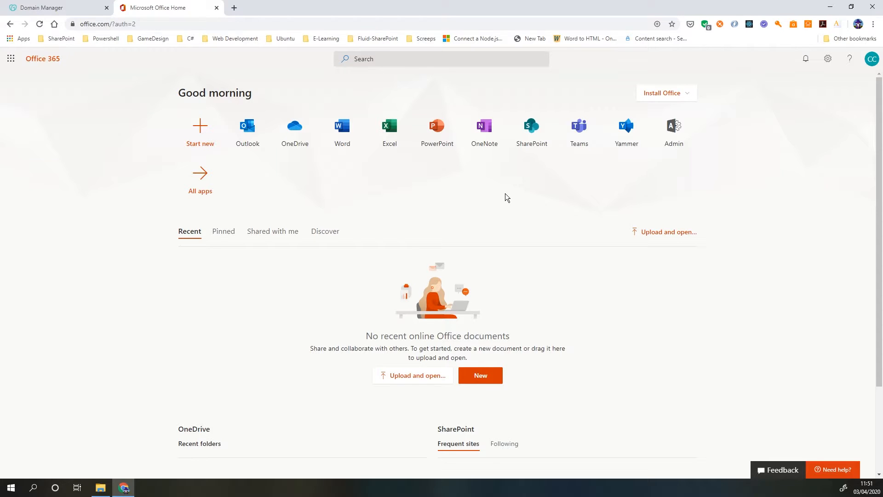
{"action": "mouse_move", "coordinate": [673, 132]}
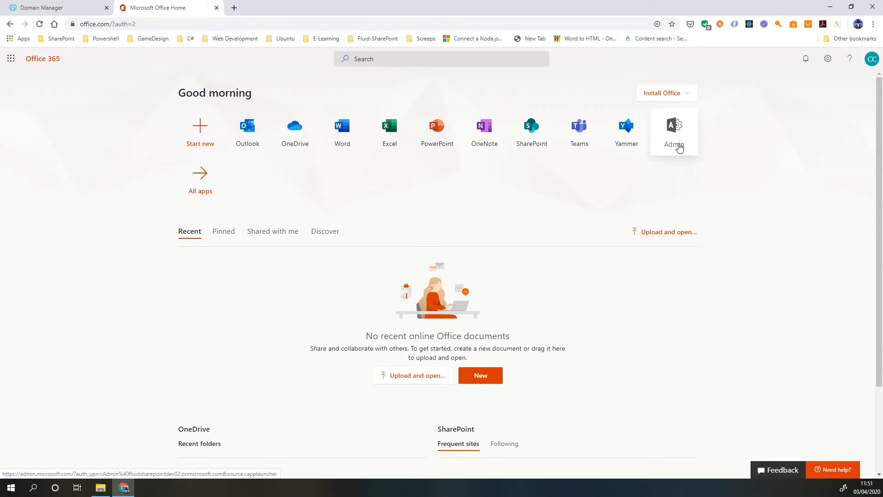
Step: Enter the admin center from the Admin tile and show all navigation sections
{"action": "left_click", "coordinate": [673, 132]}
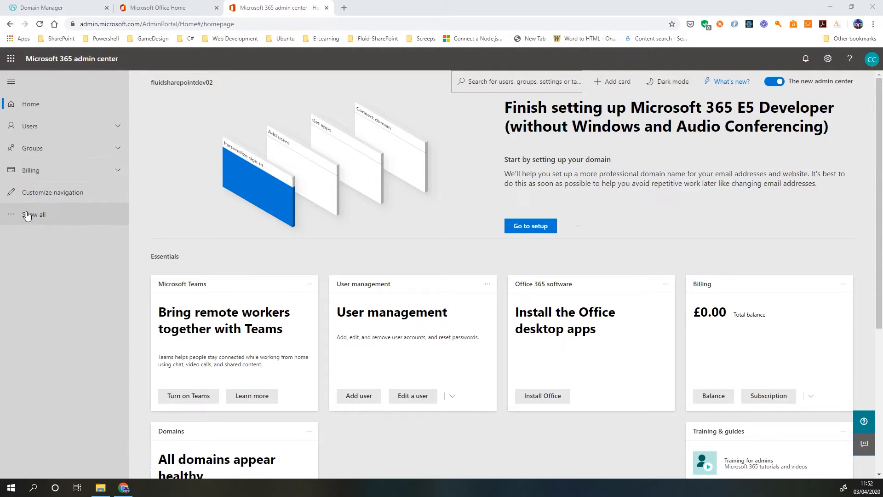
{"action": "left_click", "coordinate": [33, 214]}
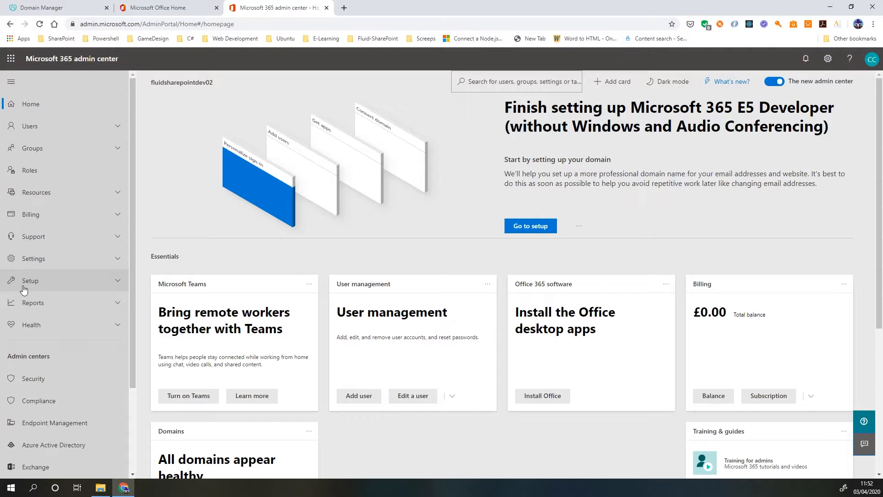
Step: Reach the Domains page under Setup and launch the Add a domain wizard
{"action": "left_click", "coordinate": [29, 280]}
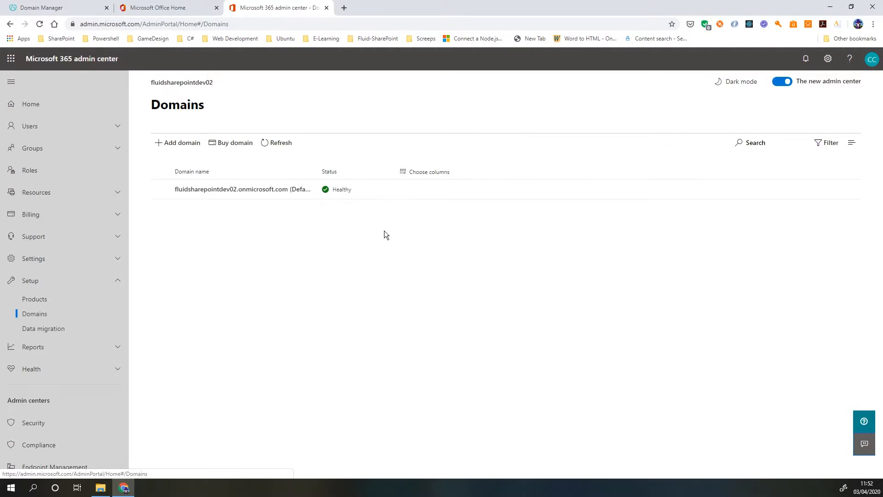
{"action": "mouse_move", "coordinate": [310, 291]}
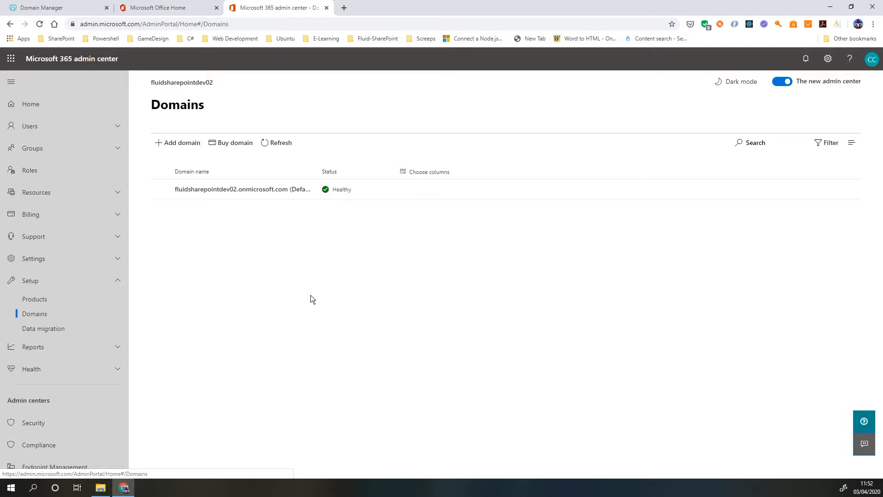
{"action": "mouse_move", "coordinate": [214, 315]}
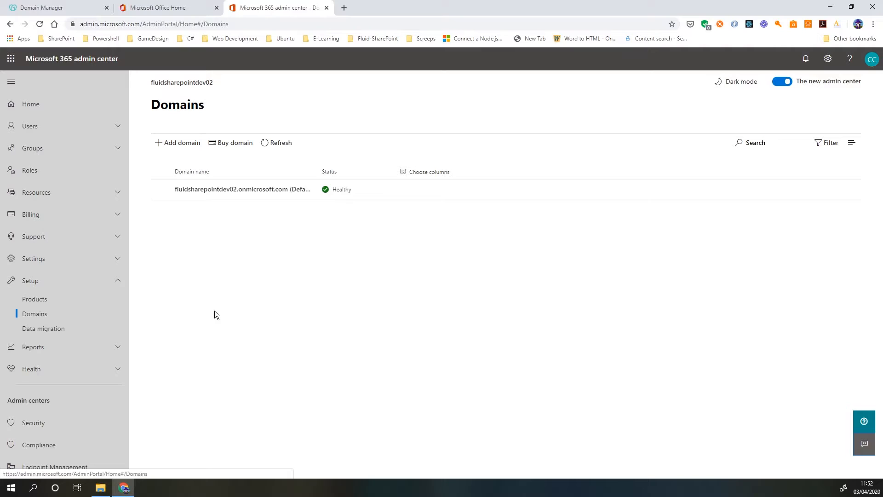
{"action": "mouse_move", "coordinate": [225, 300]}
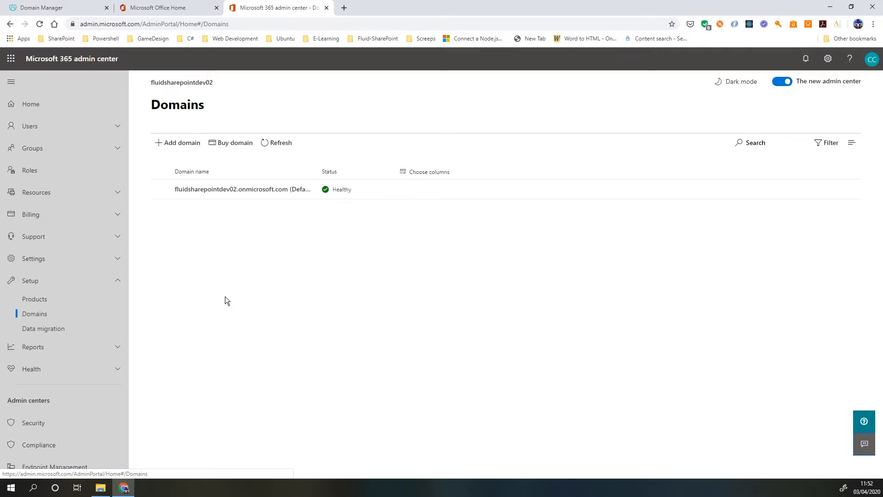
{"action": "mouse_move", "coordinate": [313, 319]}
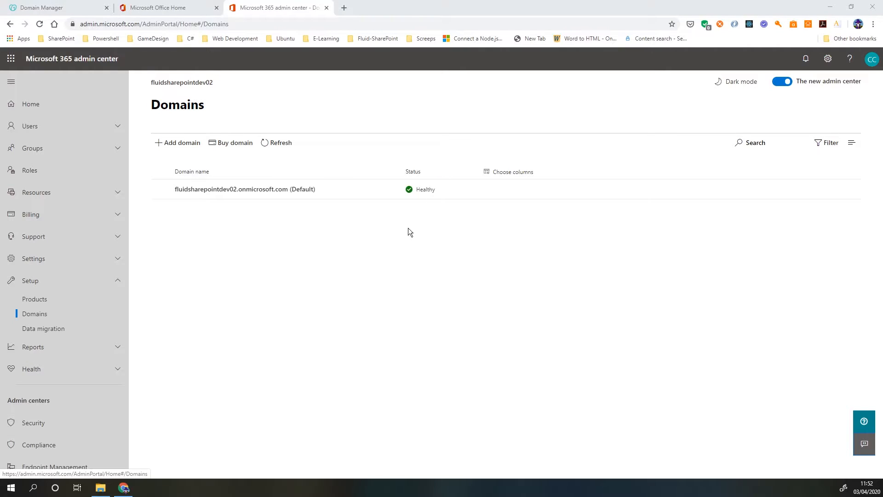
{"action": "mouse_move", "coordinate": [244, 123]}
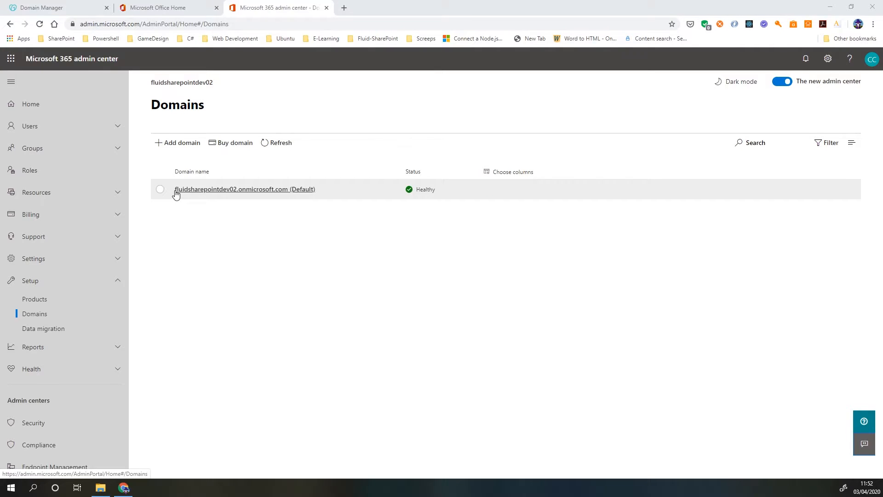
{"action": "mouse_move", "coordinate": [221, 194]}
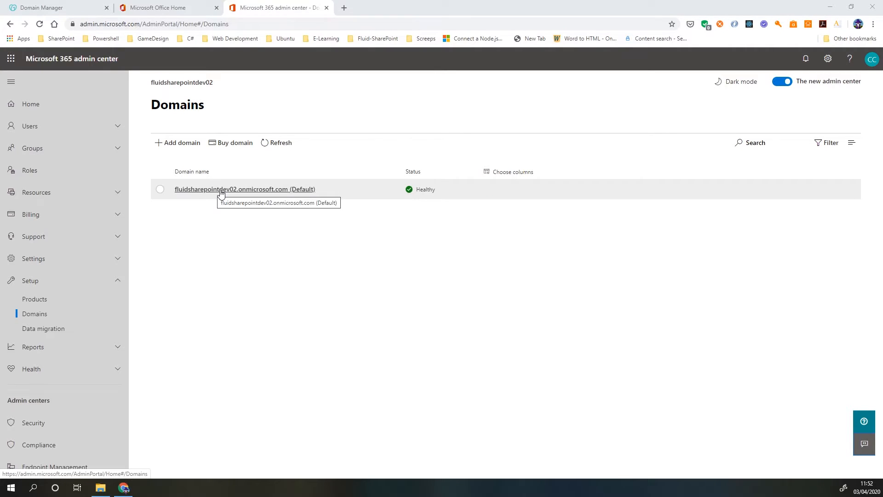
{"action": "mouse_move", "coordinate": [240, 329]}
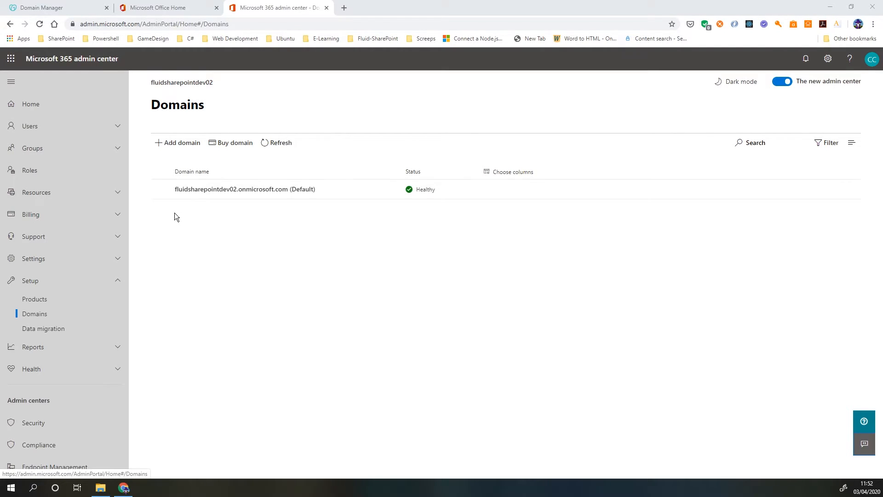
{"action": "mouse_move", "coordinate": [202, 269]}
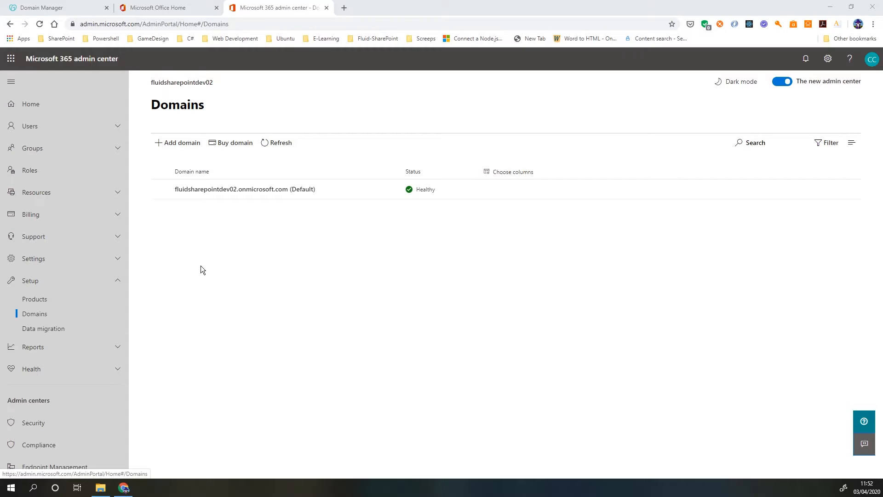
{"action": "mouse_move", "coordinate": [175, 277]}
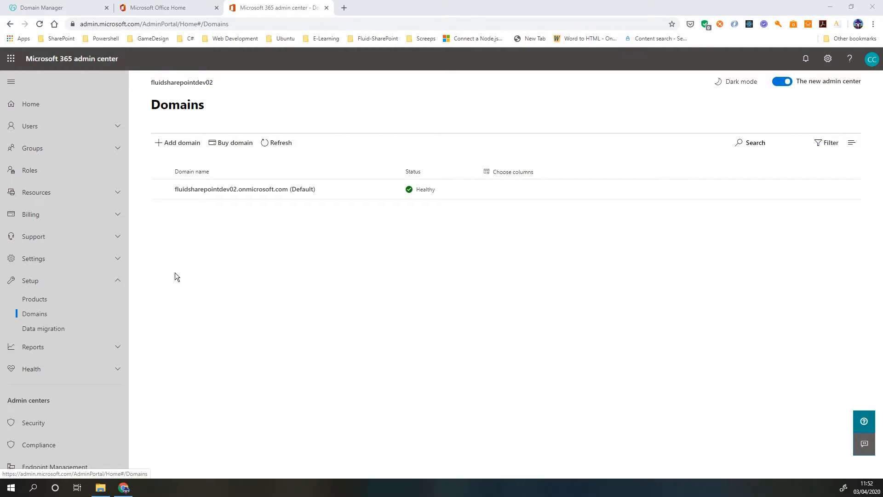
{"action": "mouse_move", "coordinate": [181, 280]}
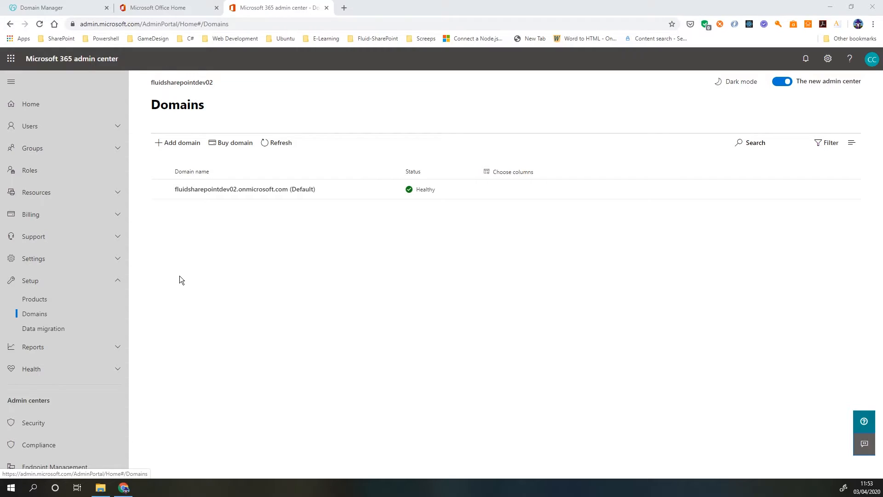
{"action": "mouse_move", "coordinate": [235, 258]}
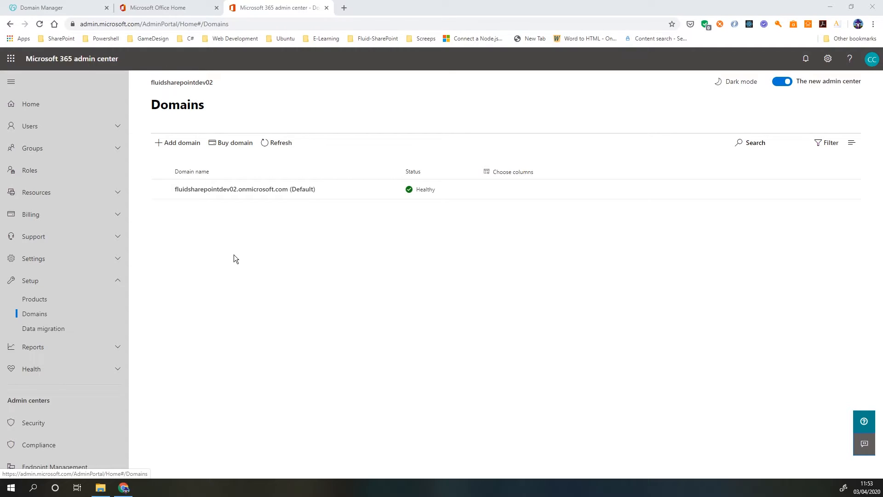
{"action": "mouse_move", "coordinate": [228, 300]}
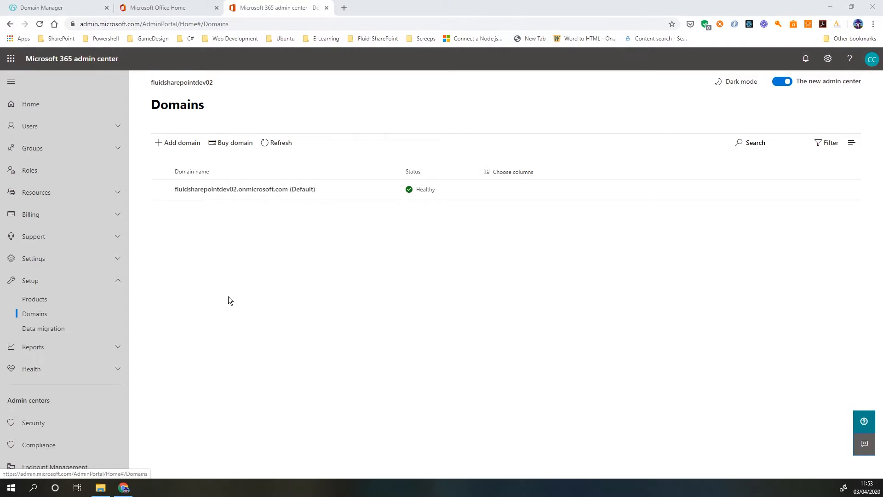
{"action": "mouse_move", "coordinate": [275, 285]}
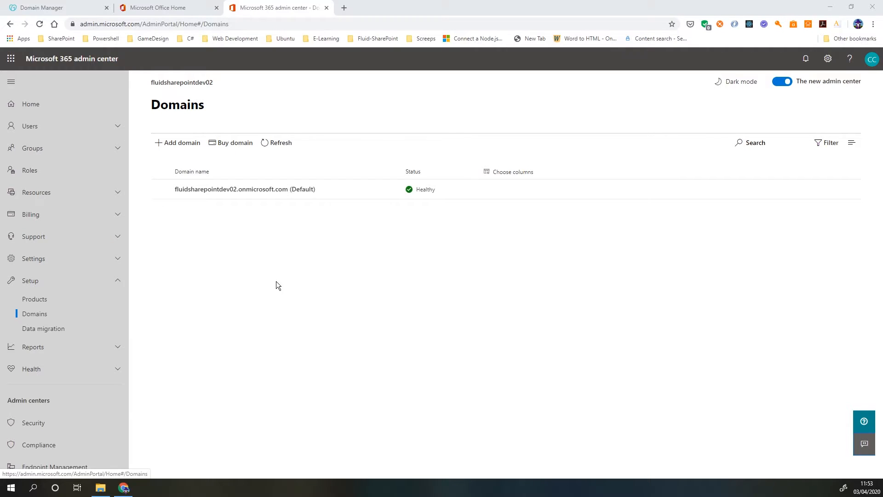
{"action": "mouse_move", "coordinate": [230, 229]}
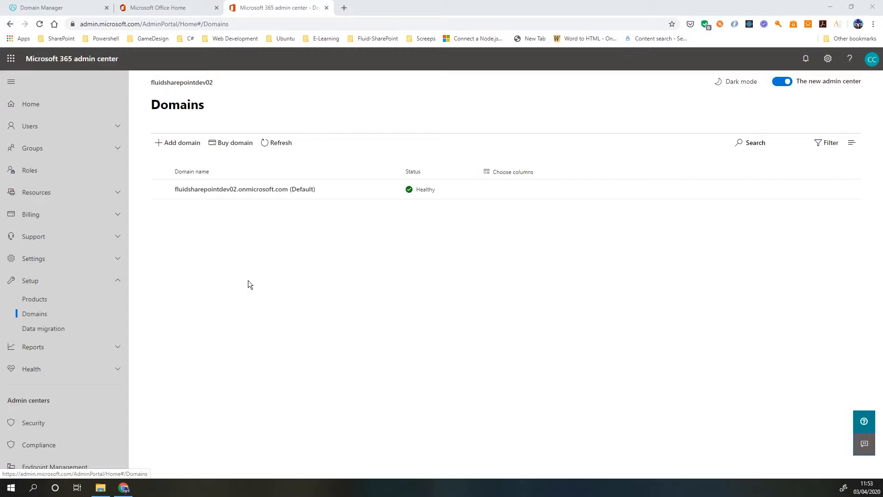
{"action": "mouse_move", "coordinate": [256, 281]}
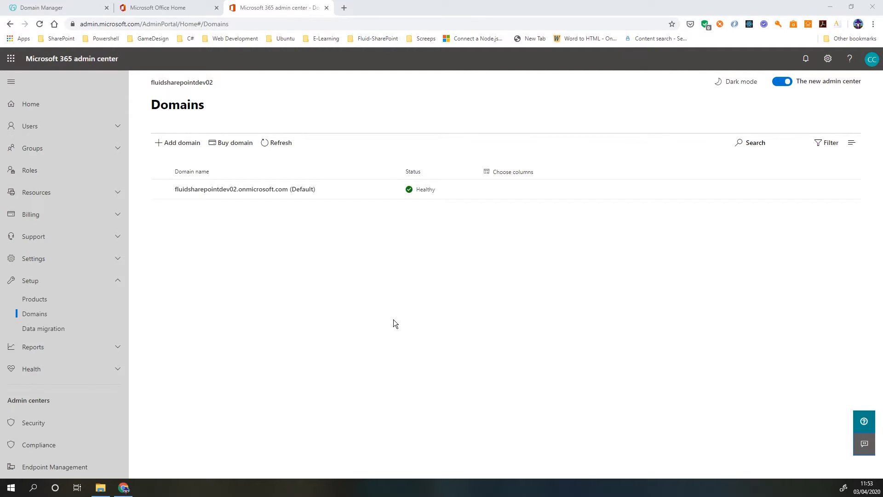
{"action": "left_click", "coordinate": [181, 142]}
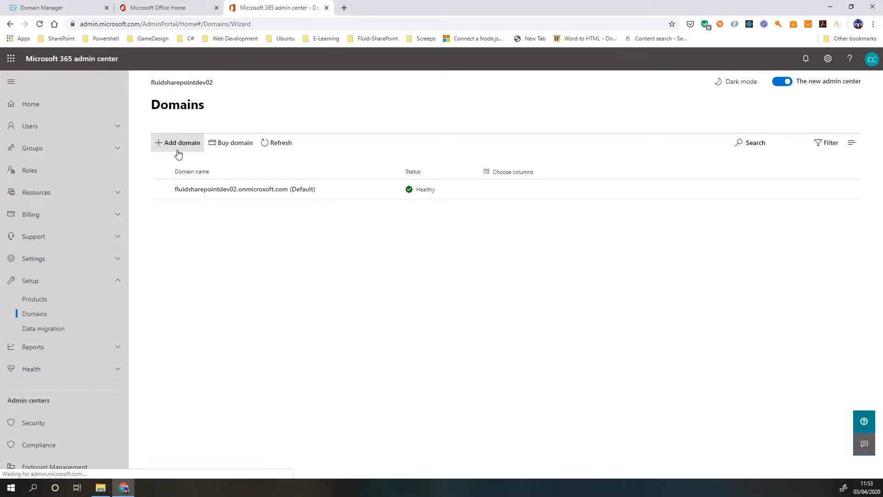
Step: Enter dev-sharepoint.com as the domain name and submit it with Use this domain
{"action": "left_click", "coordinate": [176, 142]}
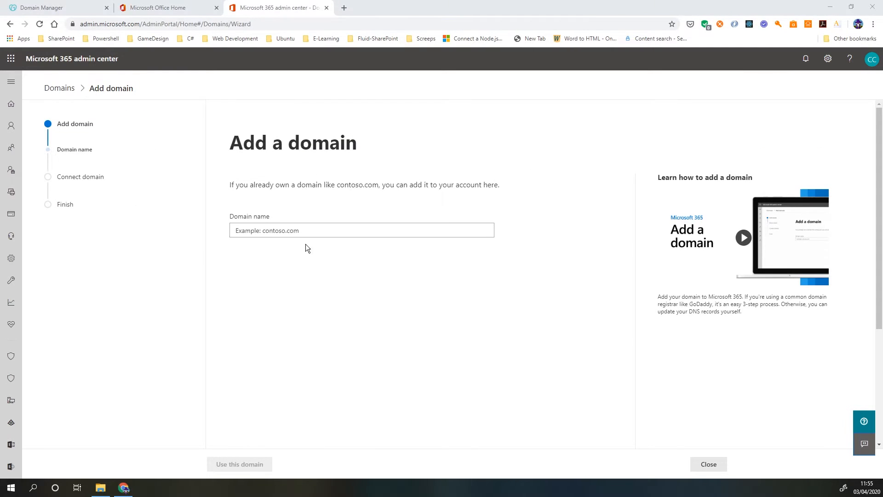
{"action": "type", "text": "dev-sh"}
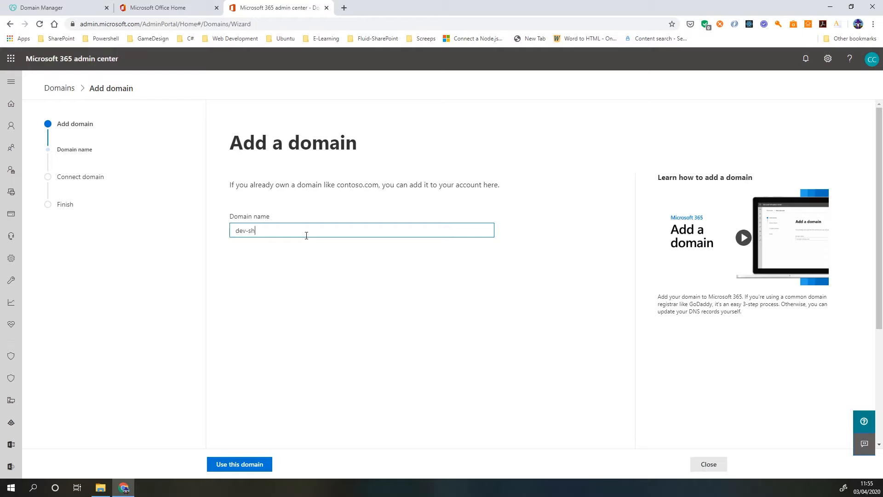
{"action": "type", "text": "arepoint.com"}
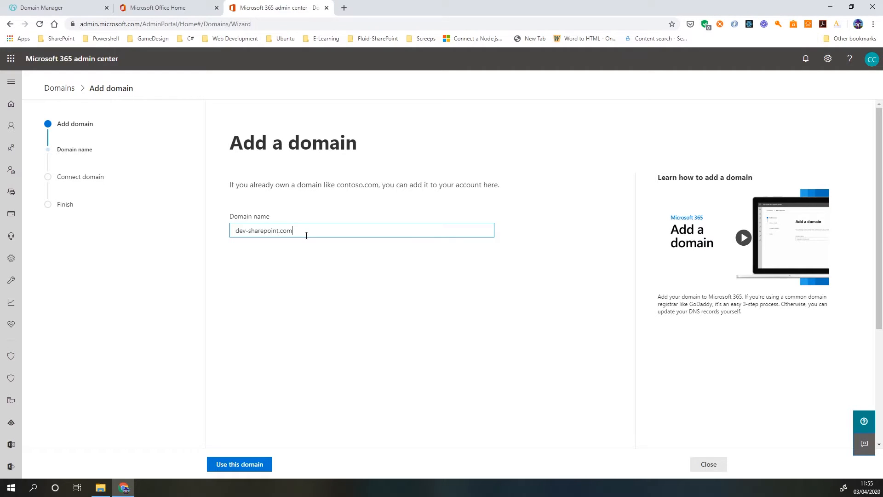
{"action": "mouse_move", "coordinate": [89, 265]}
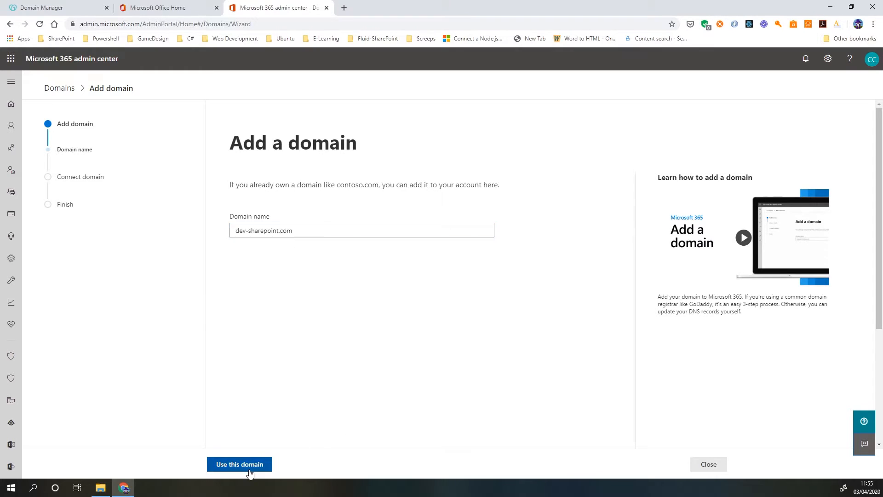
{"action": "left_click", "coordinate": [239, 464]}
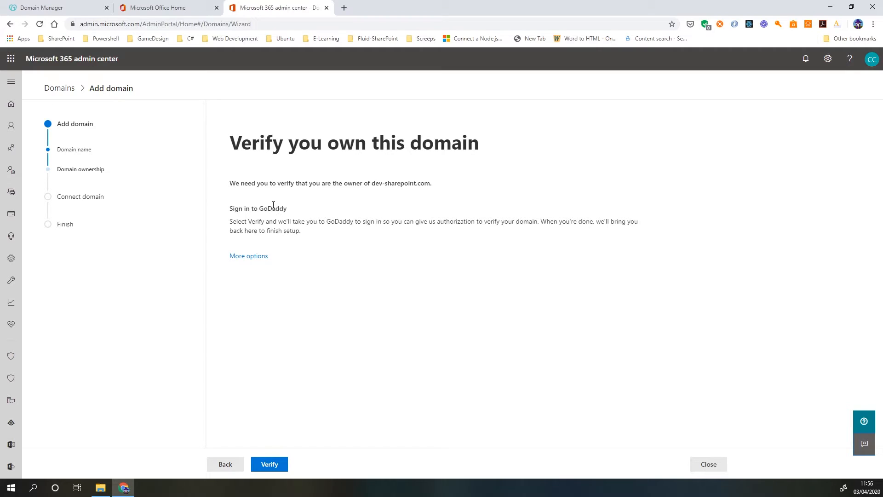
{"action": "mouse_move", "coordinate": [333, 239]}
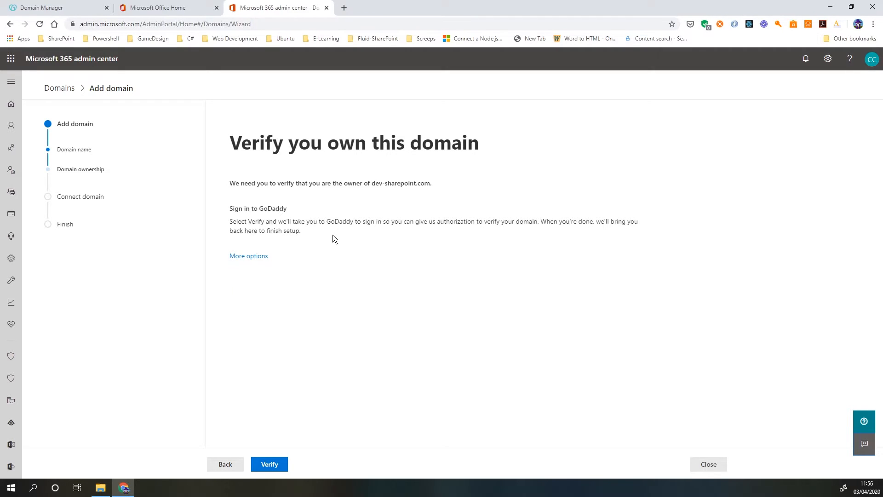
{"action": "mouse_move", "coordinate": [321, 220]}
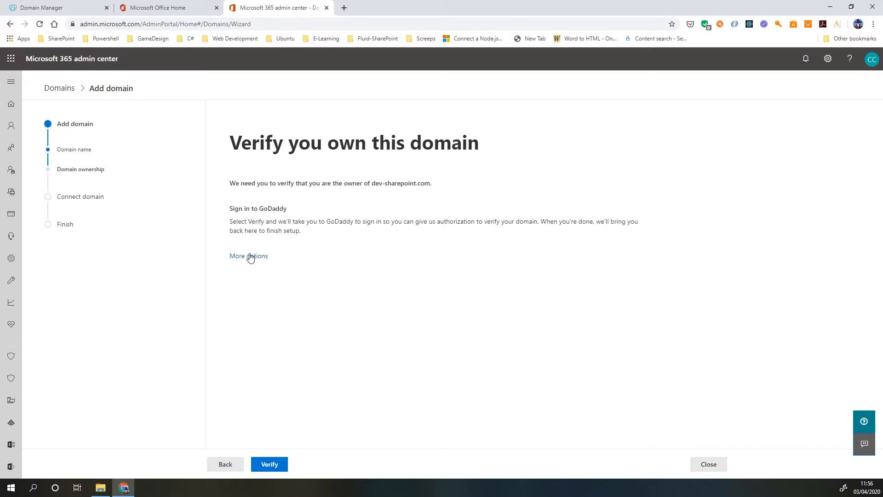
Step: Choose TXT-record verification showing value MS=ms94082665, then return to GoDaddy's DNS page
{"action": "left_click", "coordinate": [247, 256]}
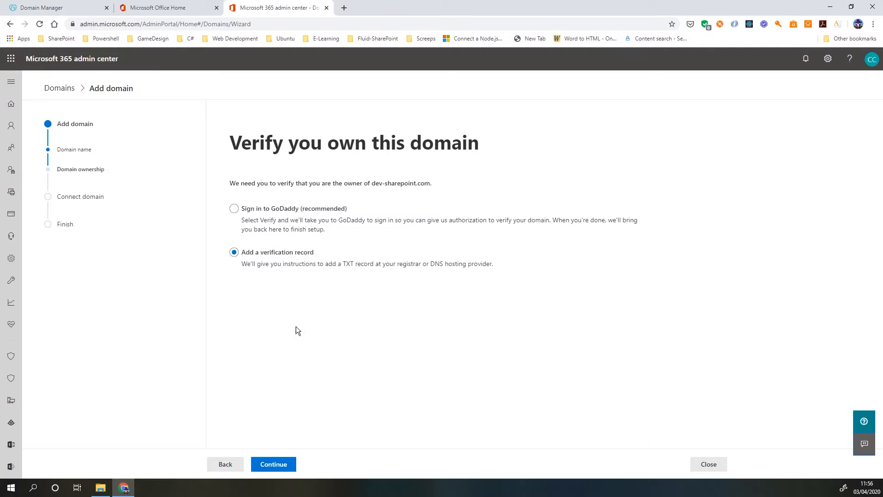
{"action": "mouse_move", "coordinate": [299, 332]}
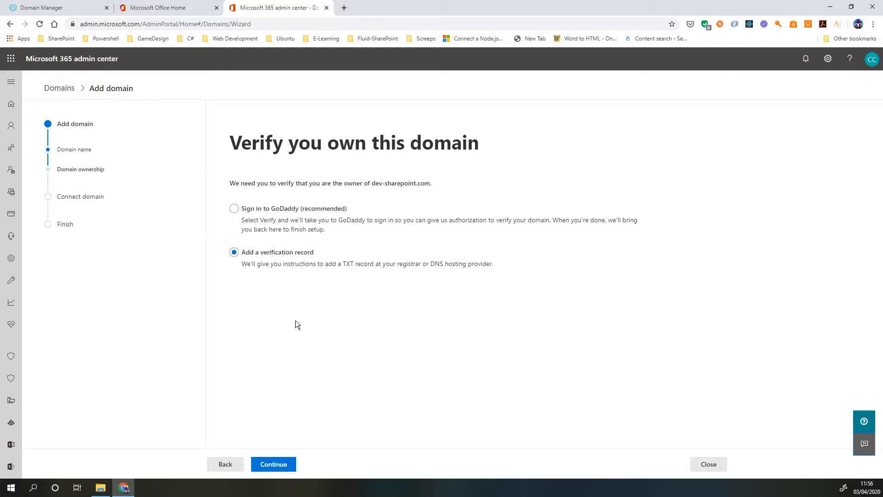
{"action": "mouse_move", "coordinate": [292, 309]}
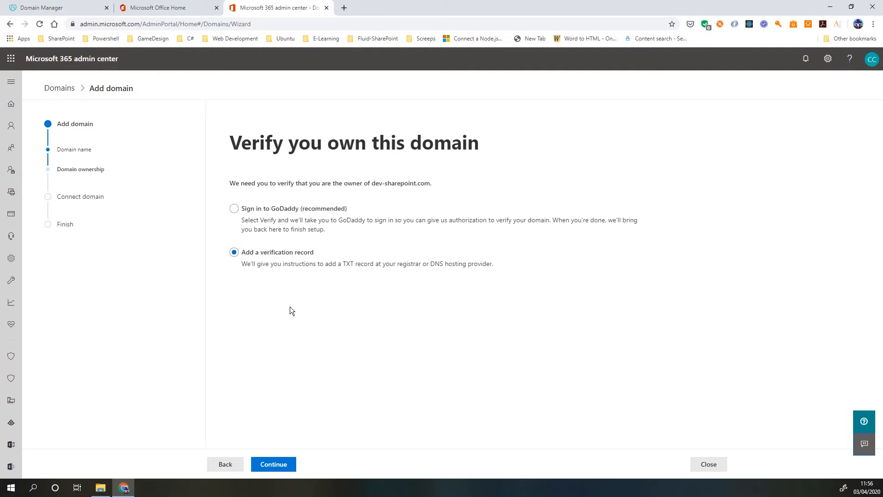
{"action": "mouse_move", "coordinate": [388, 205]}
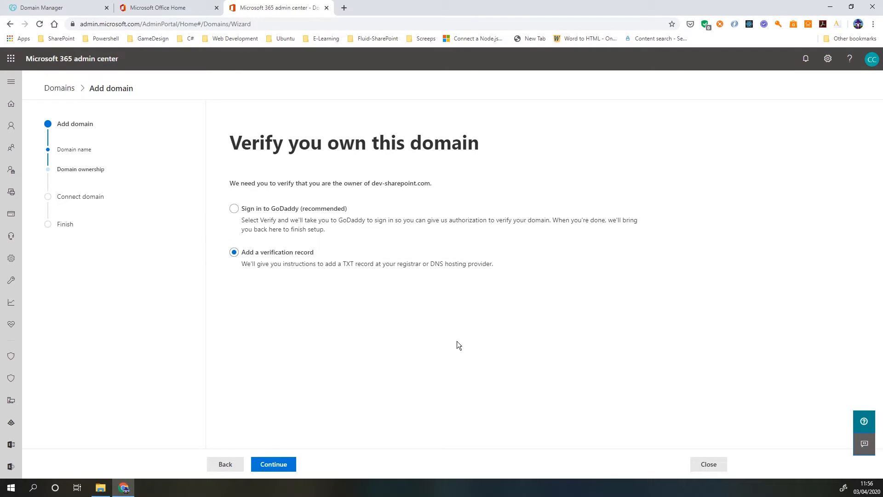
{"action": "mouse_move", "coordinate": [397, 328]}
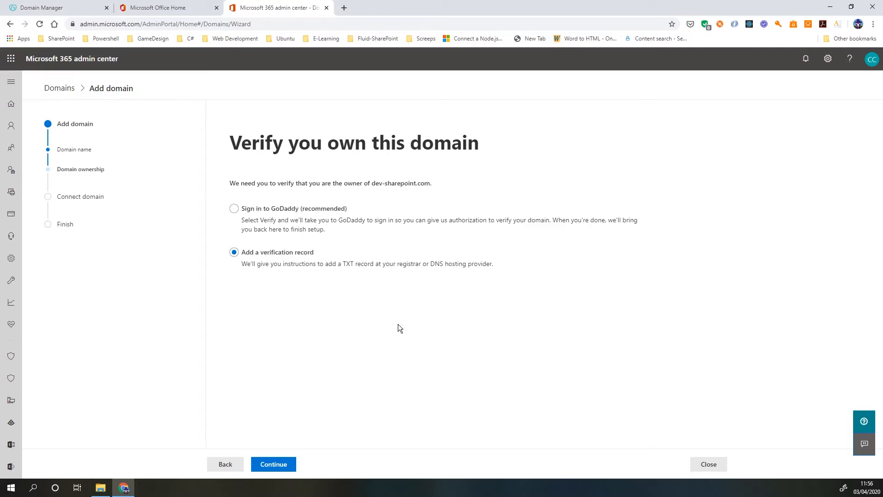
{"action": "mouse_move", "coordinate": [273, 463]}
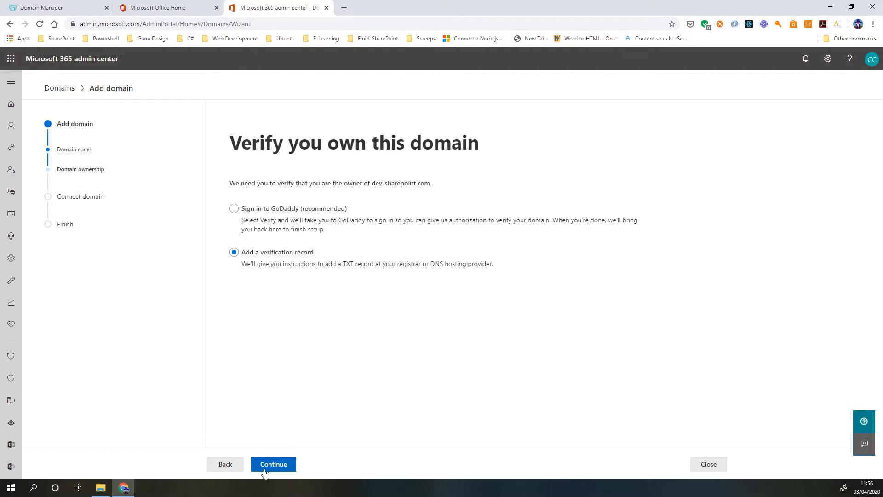
{"action": "left_click", "coordinate": [273, 464]}
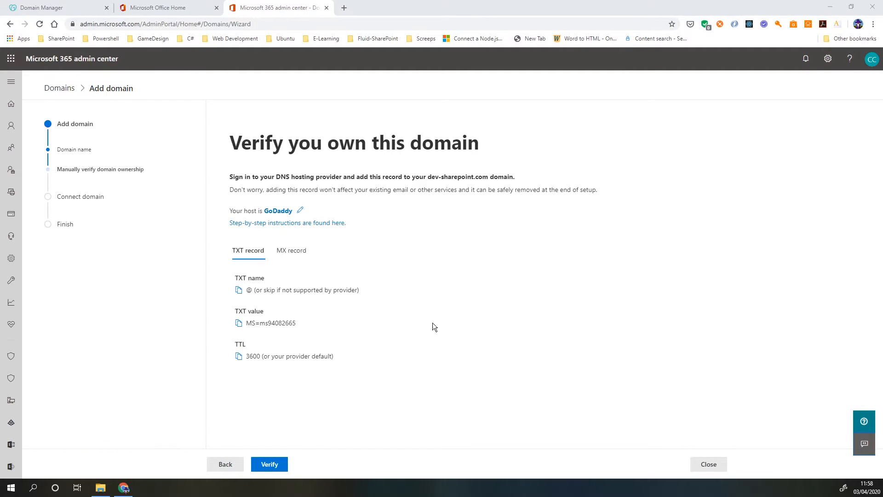
{"action": "mouse_move", "coordinate": [277, 394]}
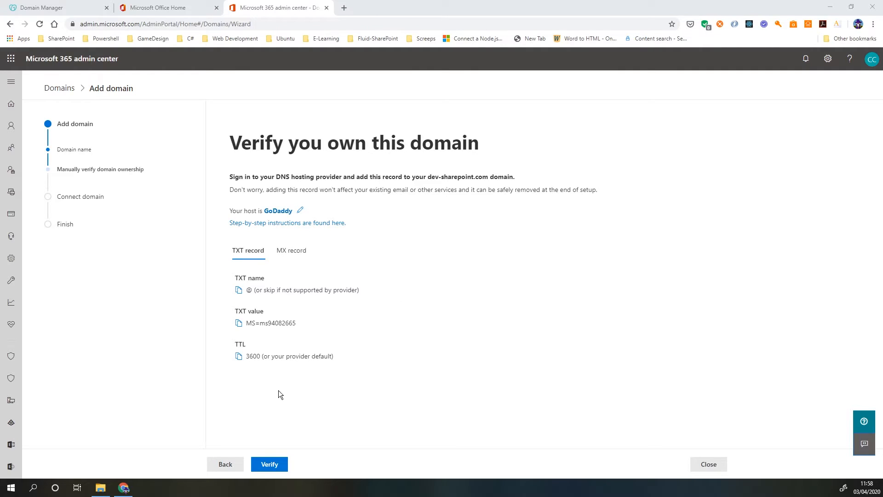
{"action": "left_click", "coordinate": [40, 7]}
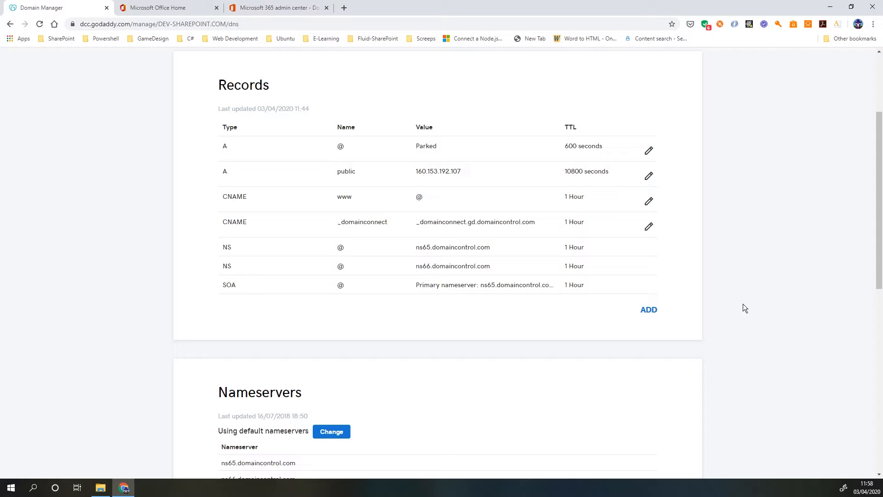
Step: Create a new TXT record in GoDaddy and fill its value MS=ms94082665 copied from the admin center
{"action": "left_click", "coordinate": [648, 310]}
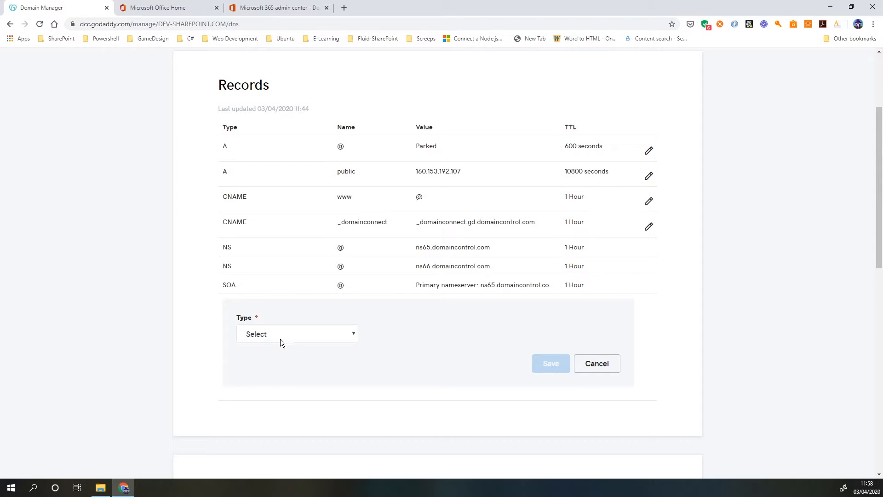
{"action": "left_click", "coordinate": [297, 333]}
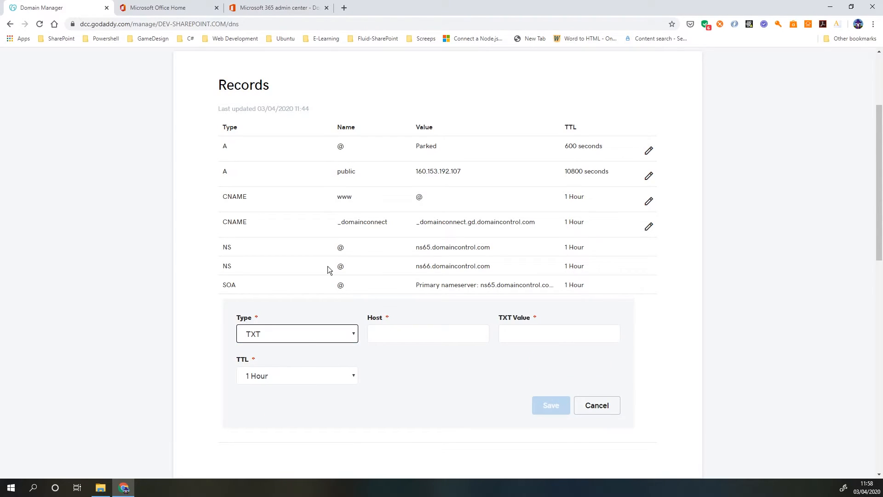
{"action": "left_click", "coordinate": [276, 8]}
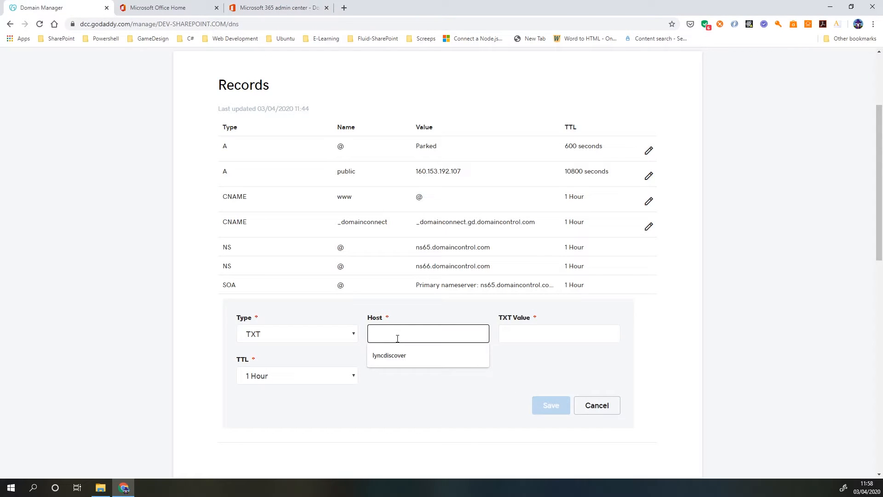
{"action": "left_click", "coordinate": [277, 8]}
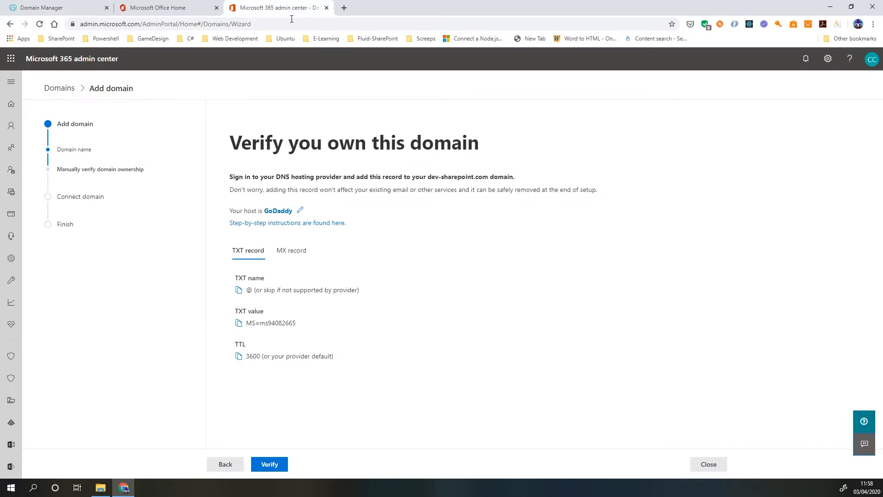
{"action": "left_click", "coordinate": [238, 323]}
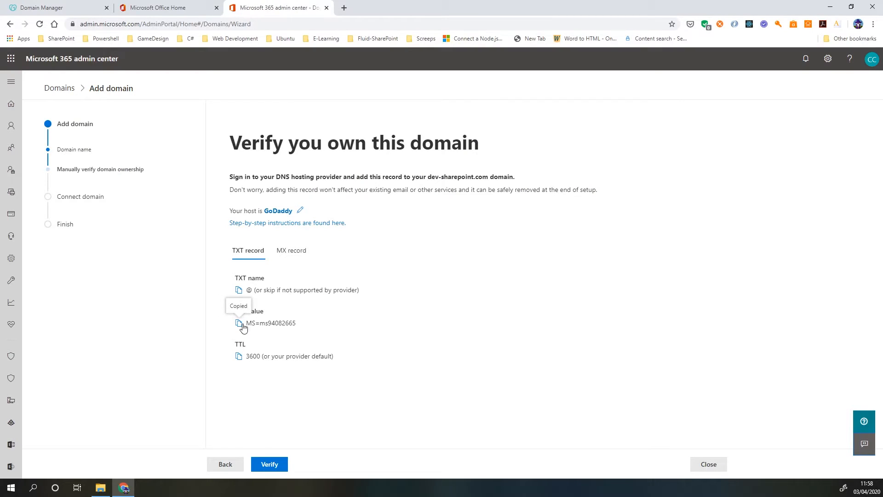
{"action": "left_click", "coordinate": [43, 7]}
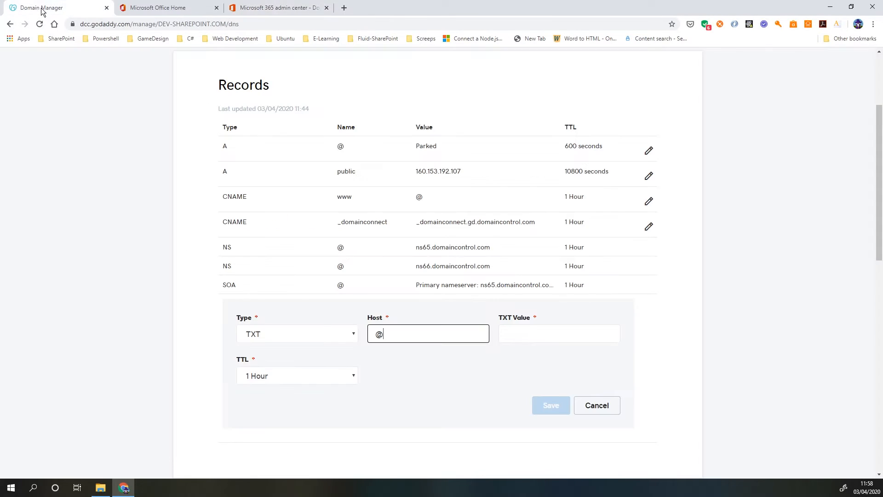
{"action": "type", "text": "MS=ms94082665"}
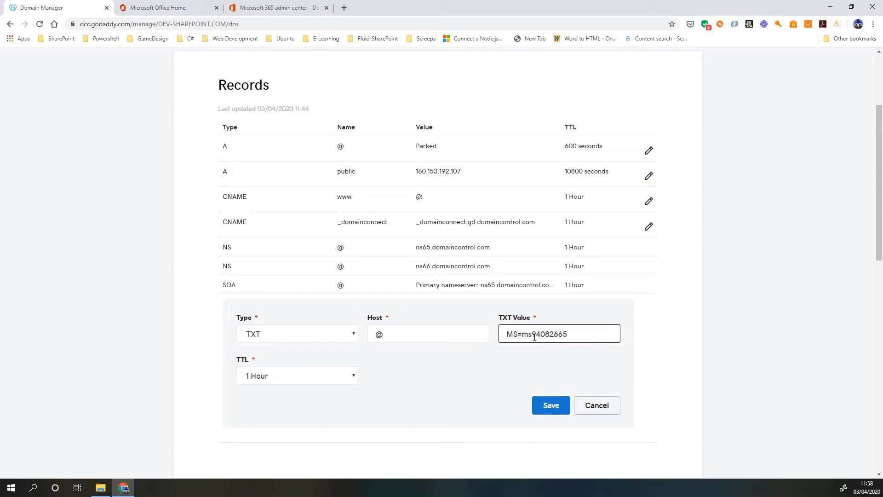
Step: Set the TXT record's TTL to 3600 seconds, save it and go back to the Microsoft 365 wizard
{"action": "left_click", "coordinate": [276, 8]}
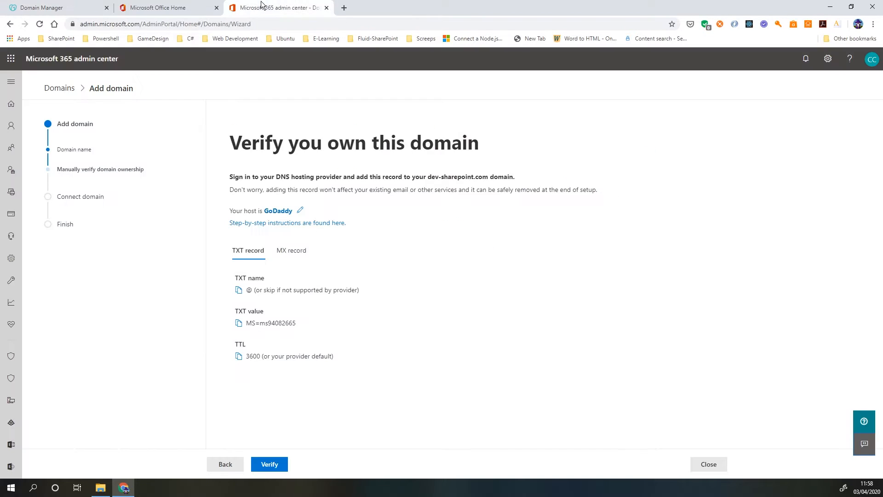
{"action": "left_click", "coordinate": [56, 7]}
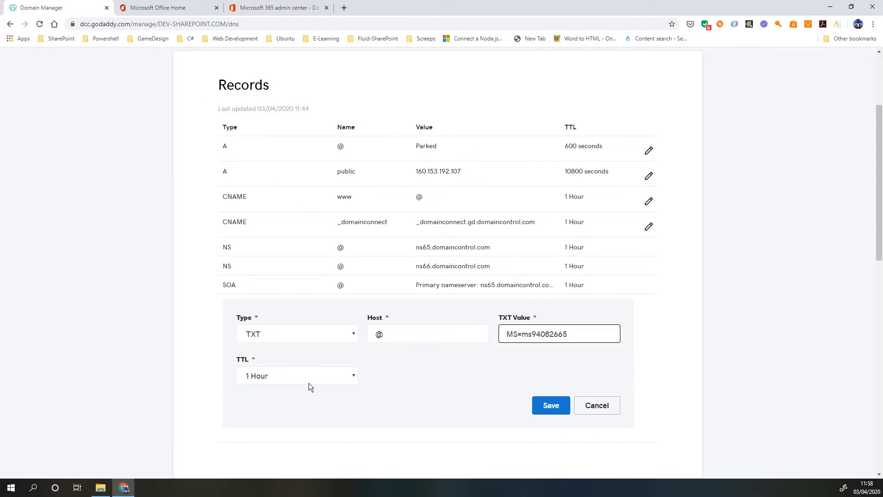
{"action": "left_click", "coordinate": [297, 376]}
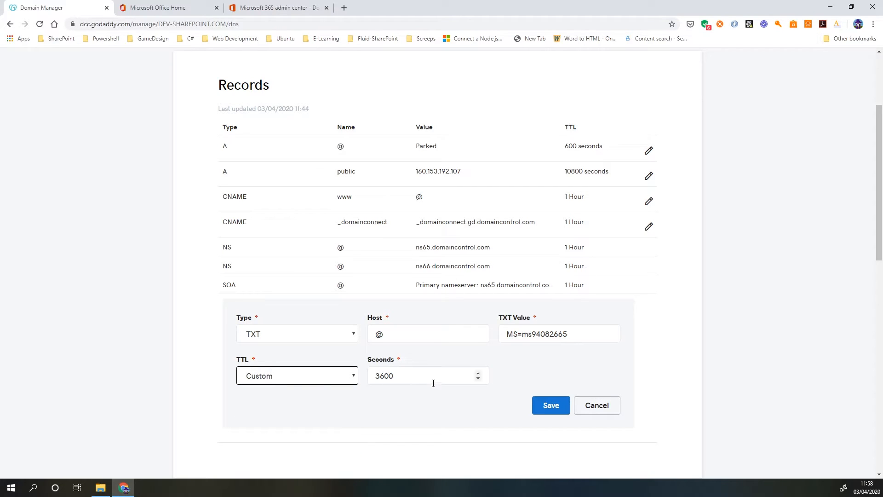
{"action": "left_click", "coordinate": [550, 404]}
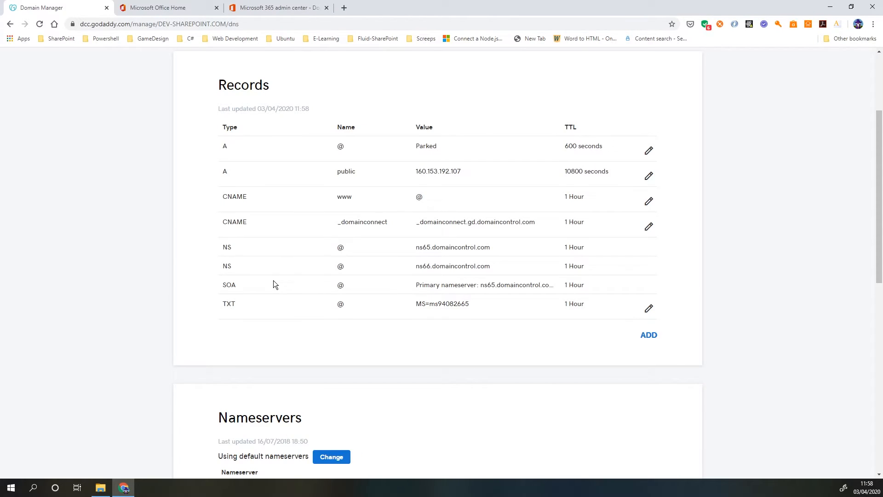
{"action": "left_click", "coordinate": [276, 7]}
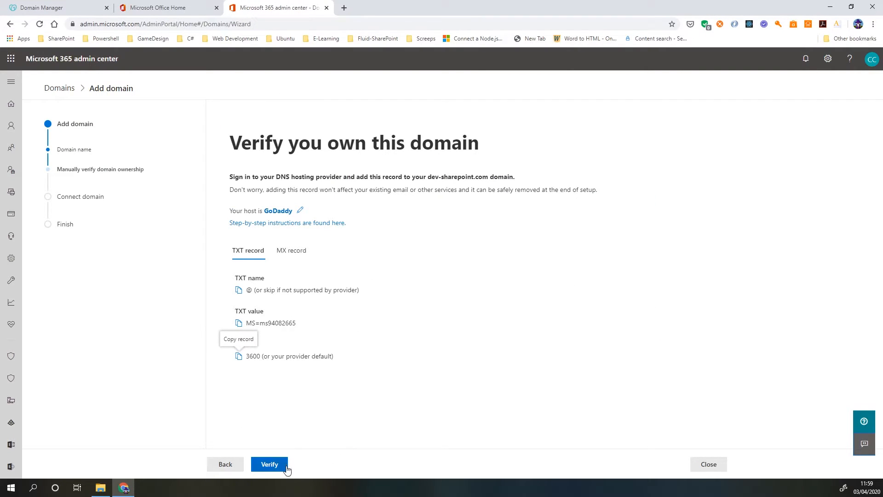
Step: Verify ownership of dev-sharepoint.com so the wizard advances to Activate records
{"action": "left_click", "coordinate": [270, 463]}
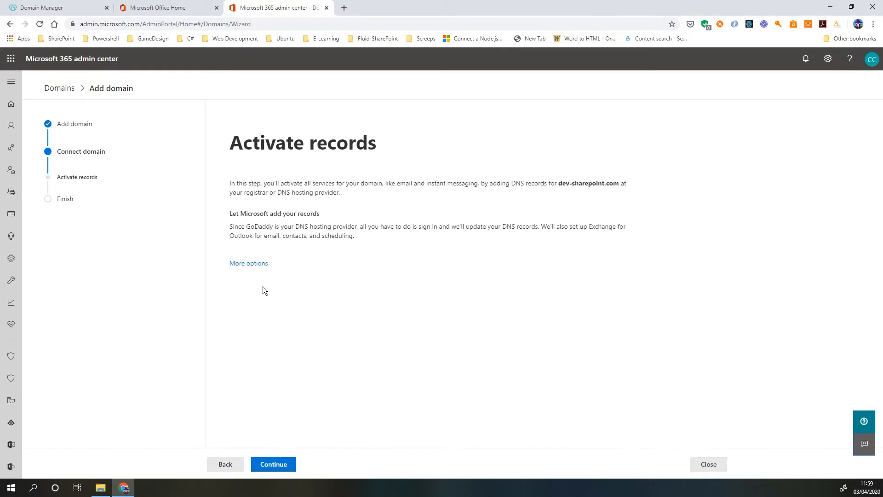
{"action": "mouse_move", "coordinate": [251, 295]}
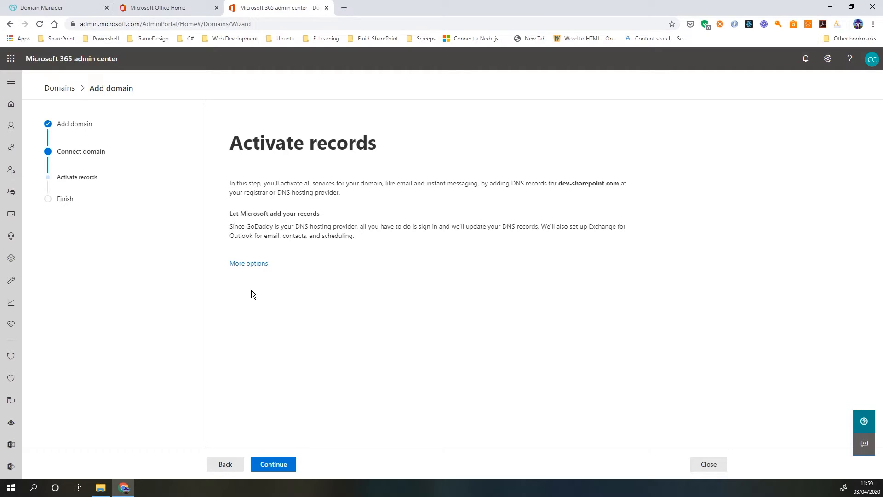
{"action": "mouse_move", "coordinate": [261, 291]}
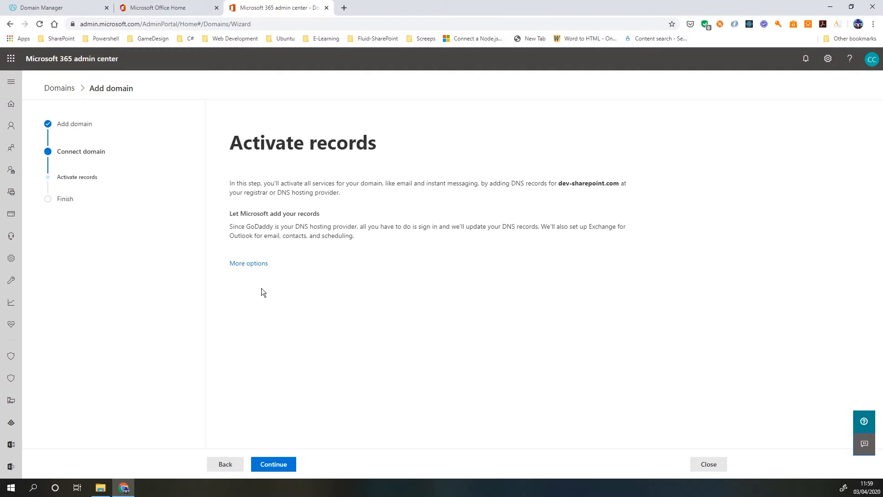
{"action": "mouse_move", "coordinate": [327, 380]}
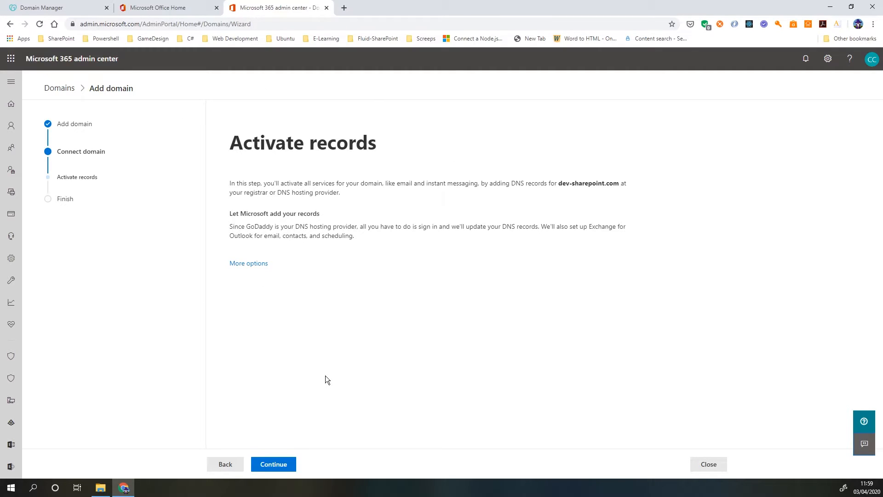
{"action": "mouse_move", "coordinate": [130, 321]}
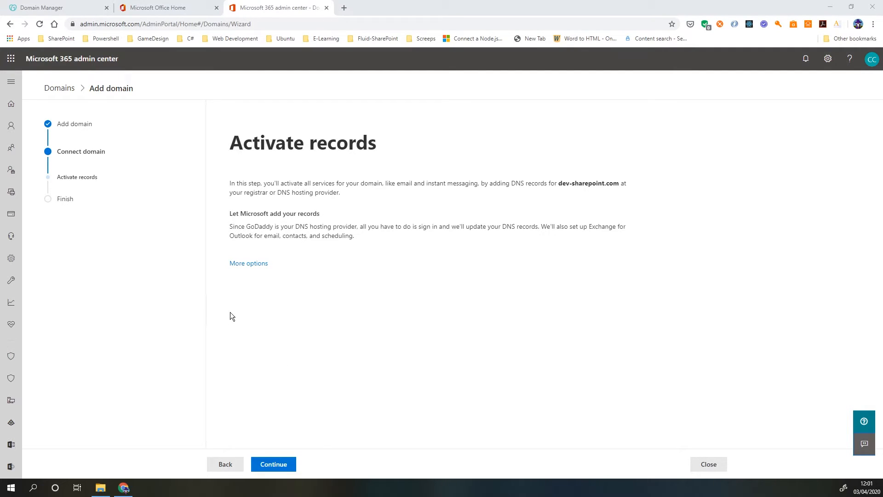
{"action": "mouse_move", "coordinate": [394, 281]}
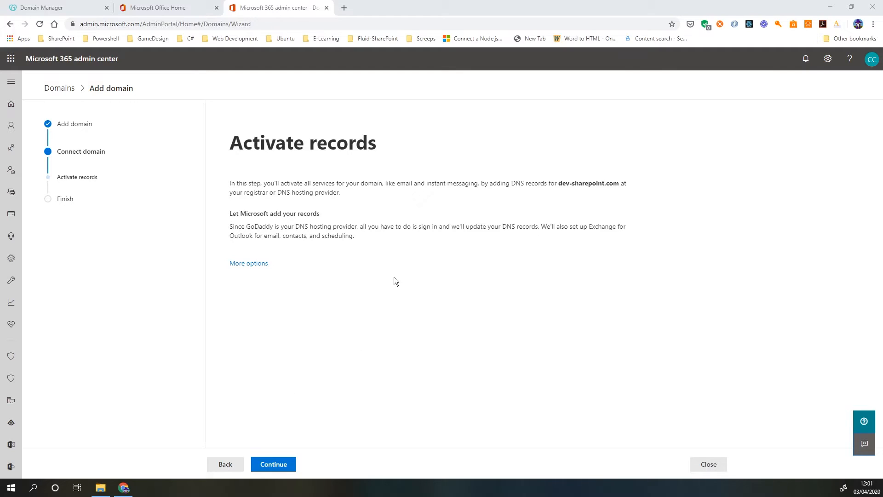
{"action": "mouse_move", "coordinate": [380, 249]}
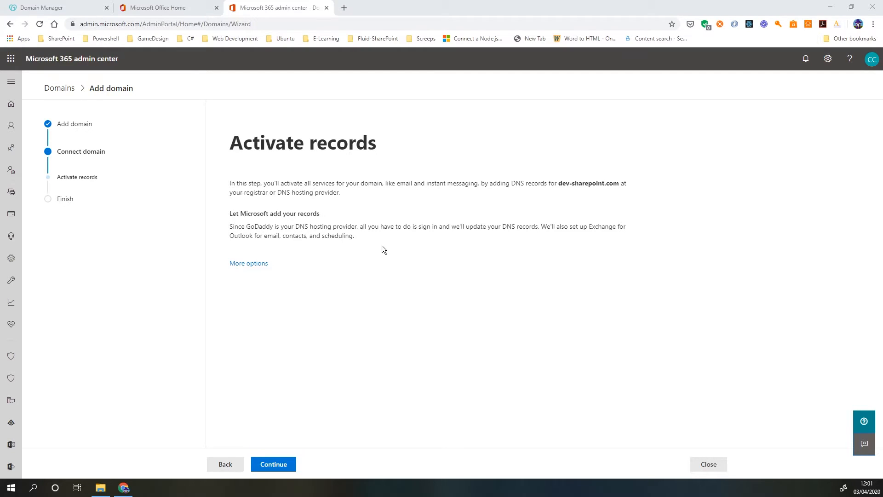
{"action": "mouse_move", "coordinate": [230, 230]}
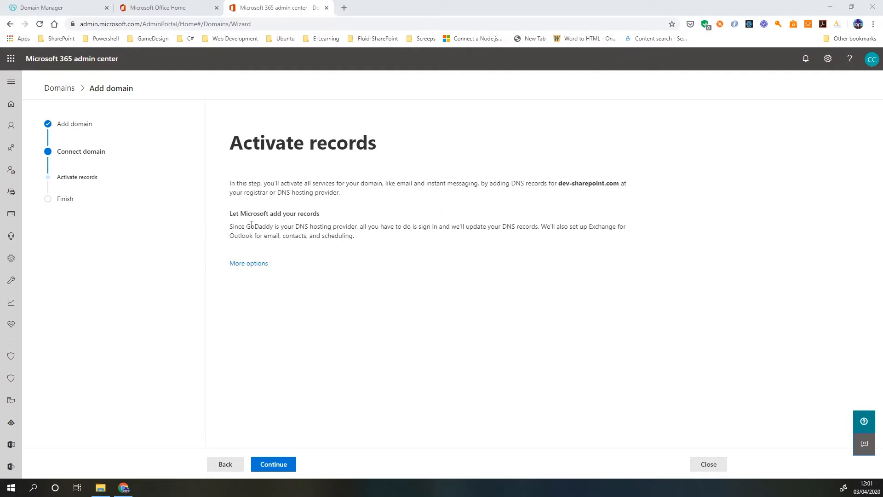
{"action": "mouse_move", "coordinate": [281, 361]}
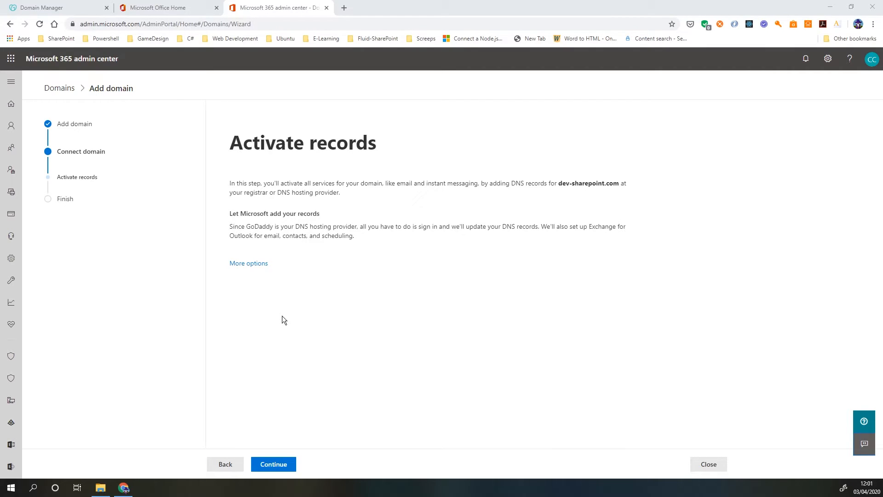
{"action": "mouse_move", "coordinate": [281, 309]}
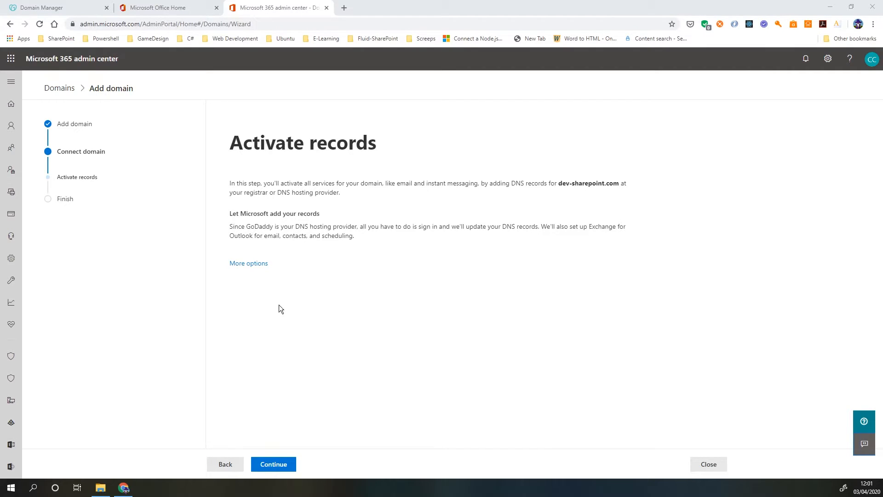
{"action": "mouse_move", "coordinate": [298, 269]}
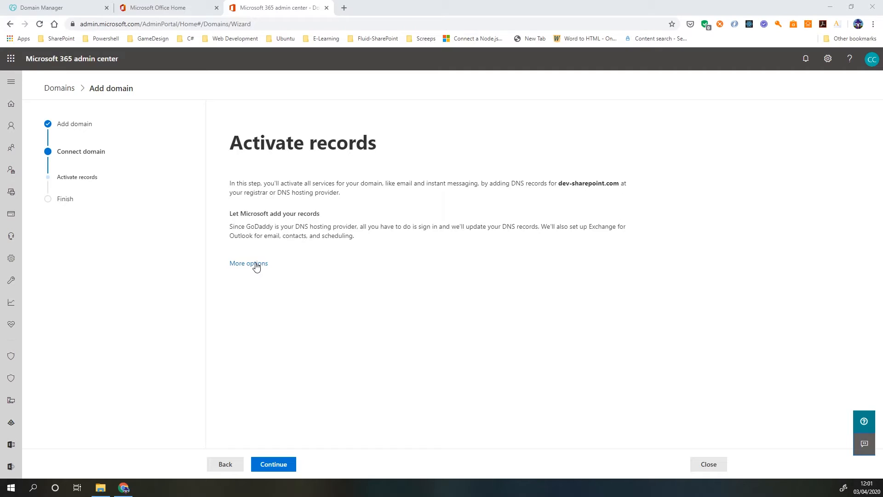
Step: Select 'Add your own records' and continue to the list of required Exchange DNS records
{"action": "left_click", "coordinate": [248, 263]}
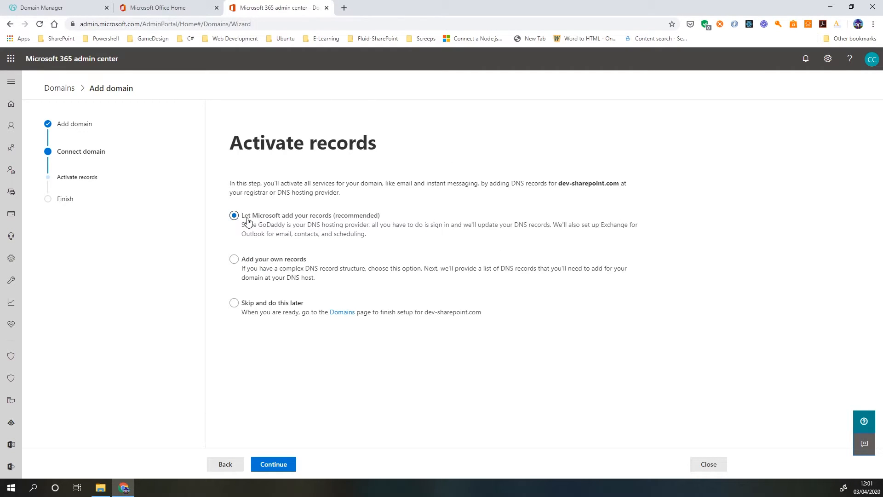
{"action": "left_click", "coordinate": [233, 259]}
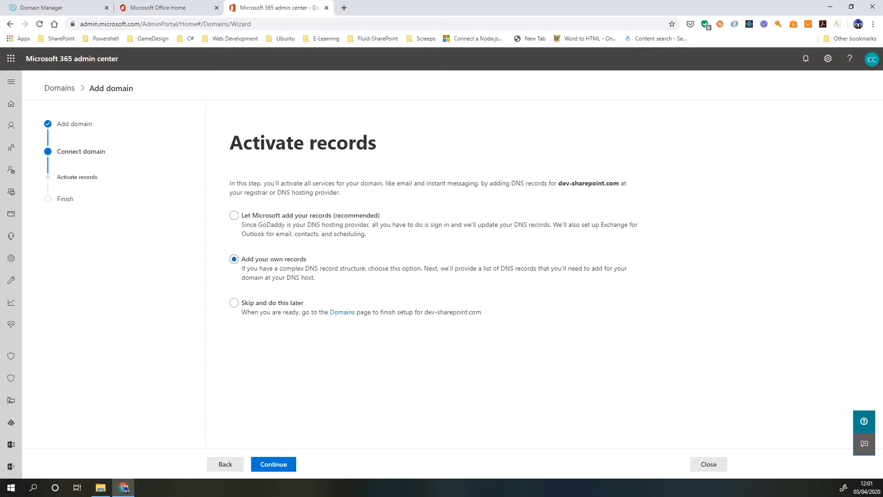
{"action": "left_click", "coordinate": [273, 464]}
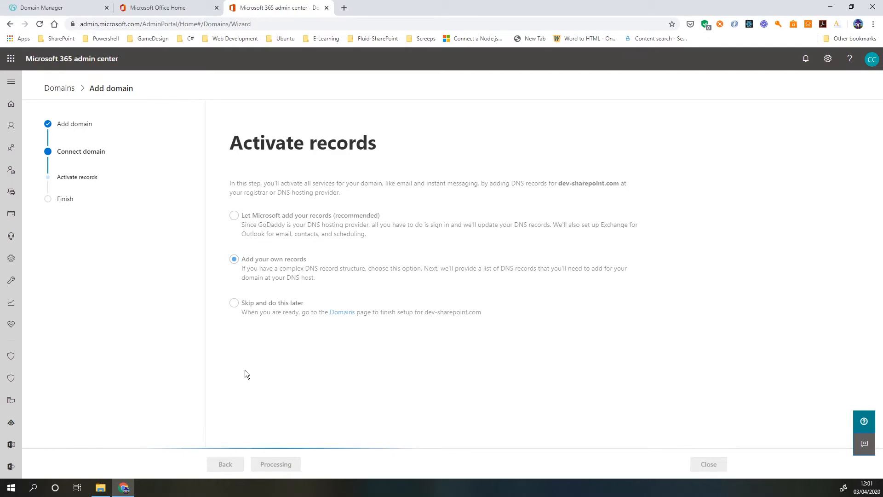
{"action": "left_click", "coordinate": [275, 463]}
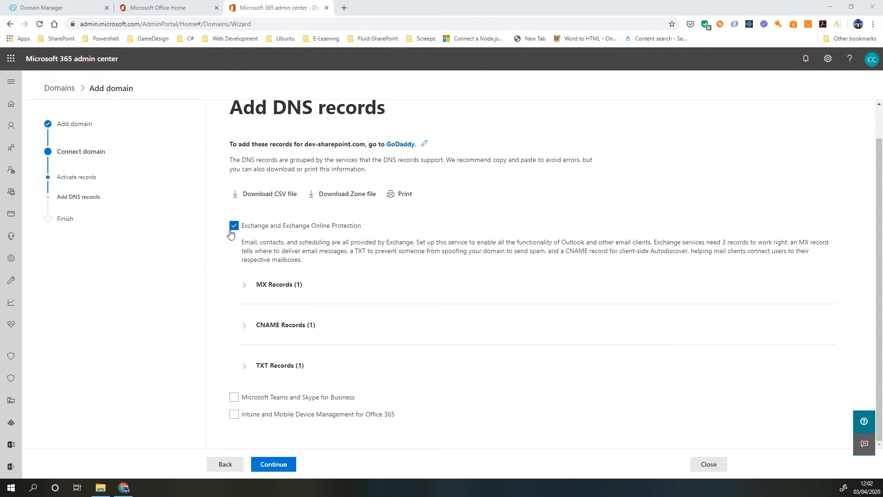
{"action": "mouse_move", "coordinate": [265, 215]}
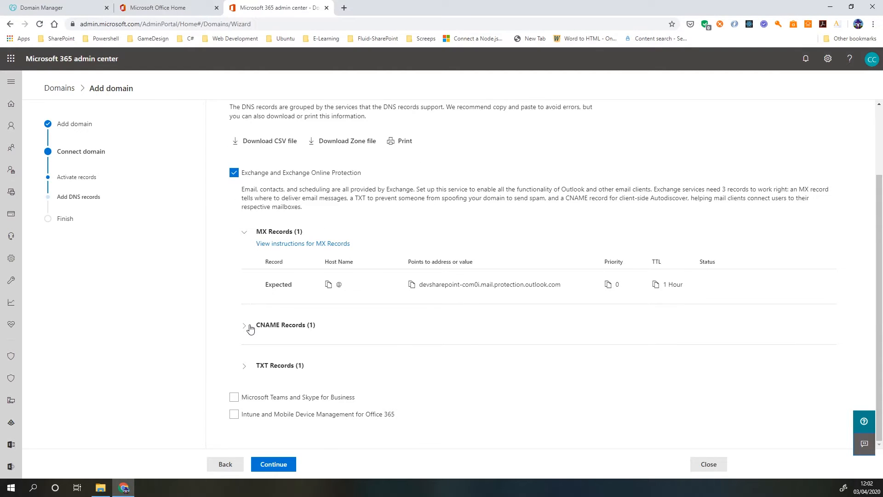
Step: Expand the Exchange CNAME group, tick Teams and Skype for Business records, then go to GoDaddy's DNS page
{"action": "left_click", "coordinate": [245, 325]}
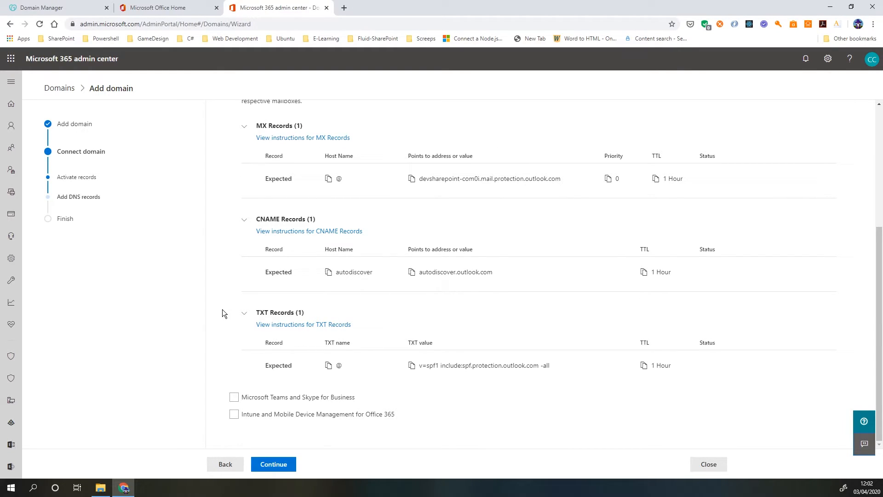
{"action": "left_click", "coordinate": [234, 396]}
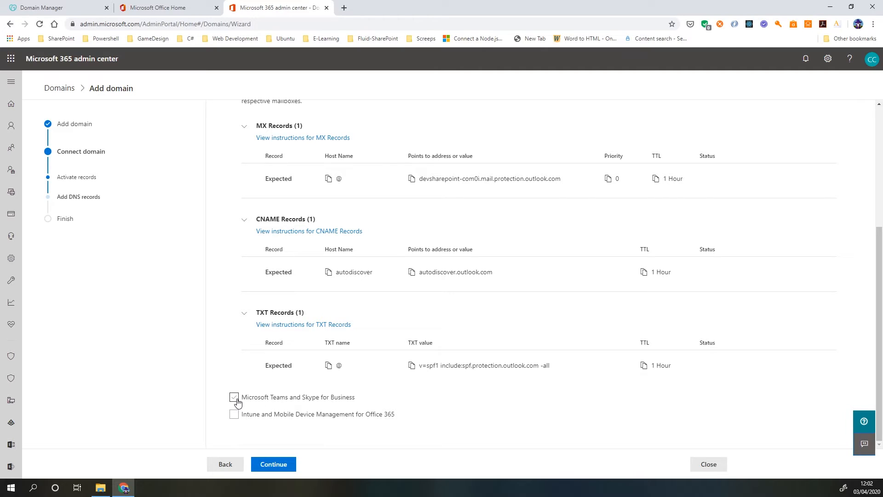
{"action": "left_click", "coordinate": [233, 397]}
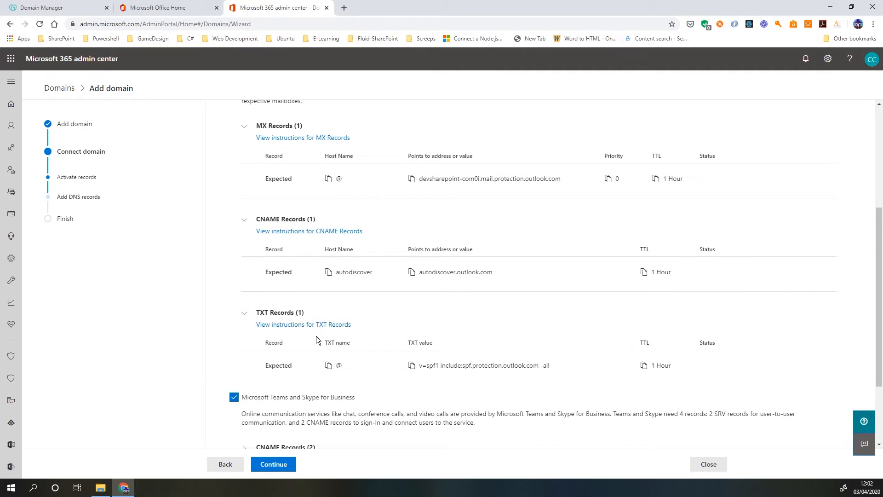
{"action": "scroll", "scroll_direction": "down", "scroll_amount": 3}
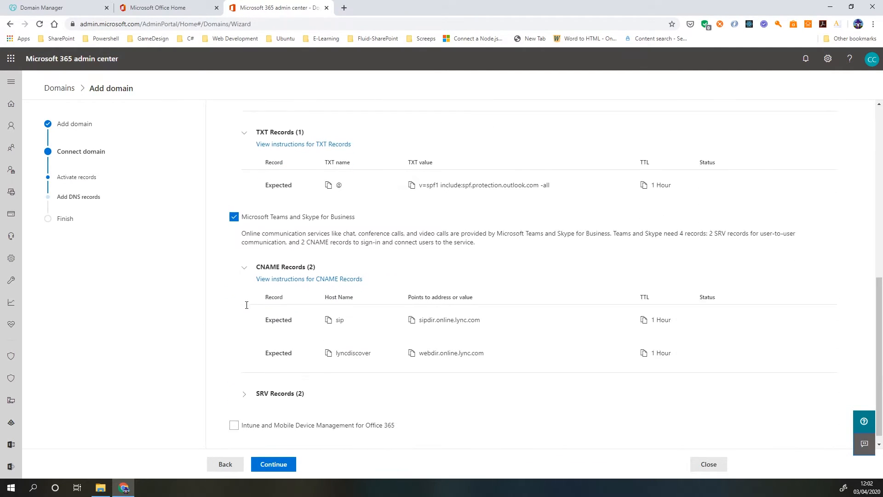
{"action": "scroll", "scroll_direction": "down", "scroll_amount": 3}
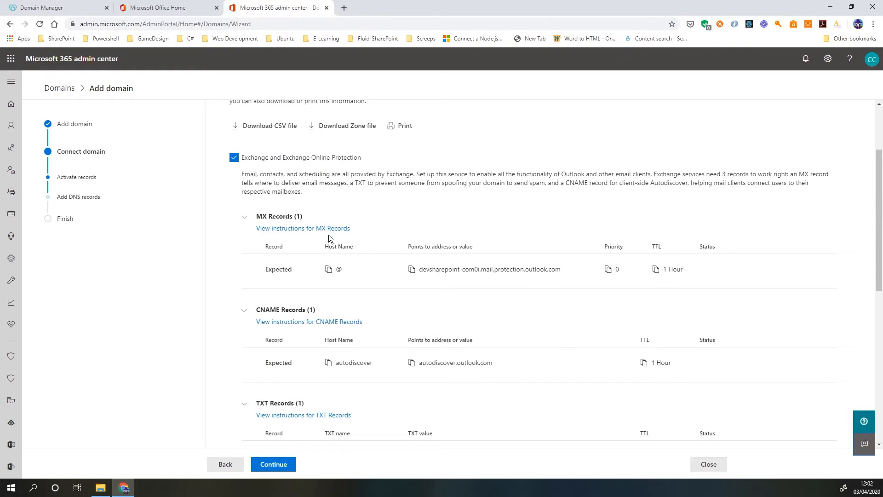
{"action": "left_click", "coordinate": [53, 7]}
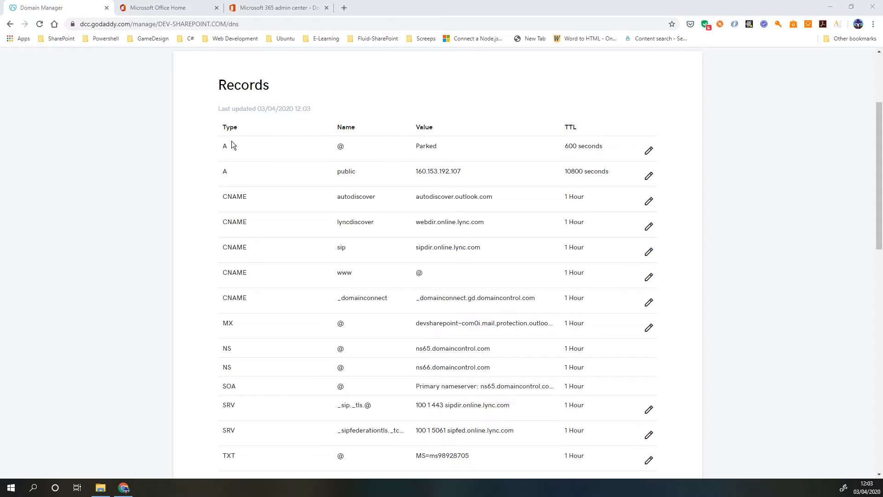
{"action": "scroll", "scroll_direction": "down", "scroll_amount": 3}
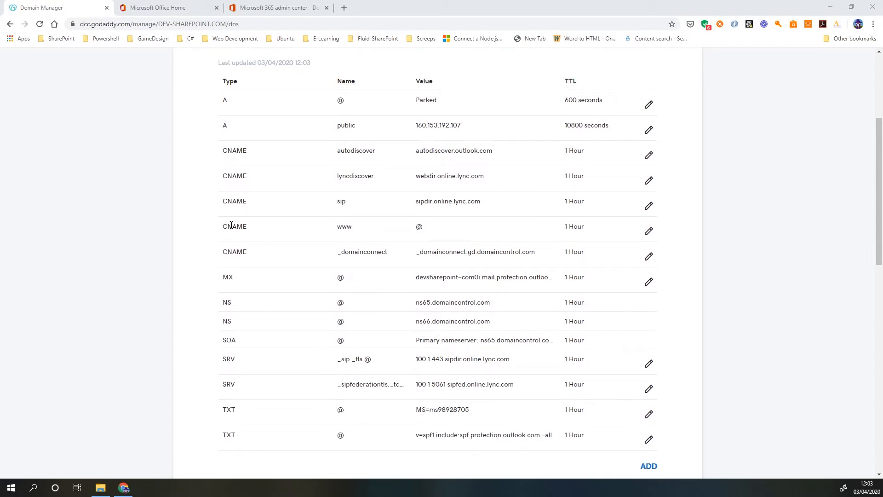
{"action": "scroll", "scroll_direction": "down", "scroll_amount": 3}
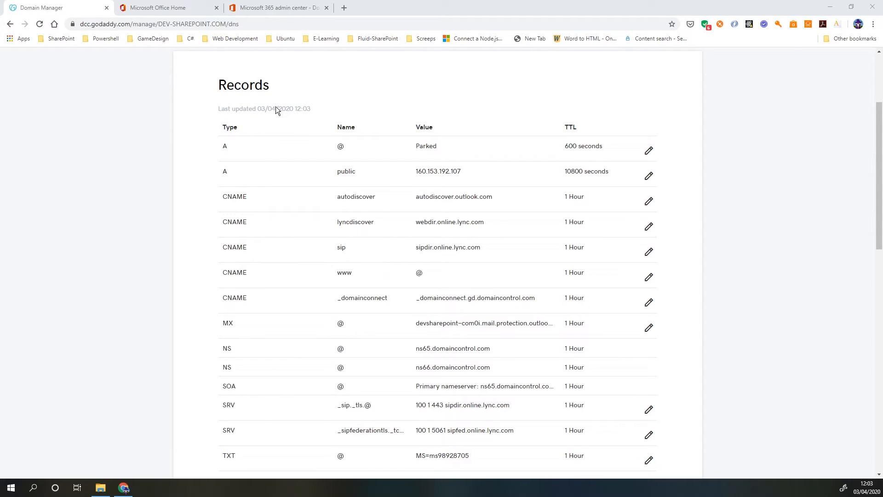
Step: Return to the Microsoft 365 wizard and finish it, making dev-sharepoint.com the Healthy default domain
{"action": "left_click", "coordinate": [276, 7]}
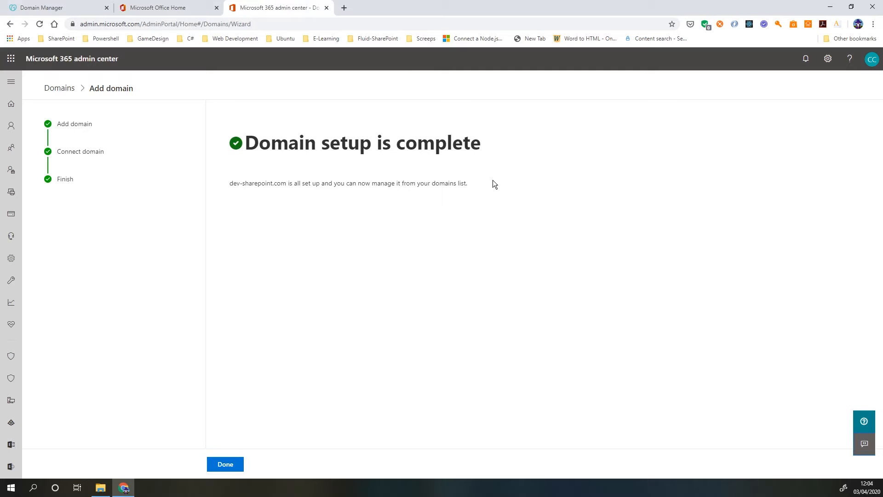
{"action": "left_click", "coordinate": [225, 464]}
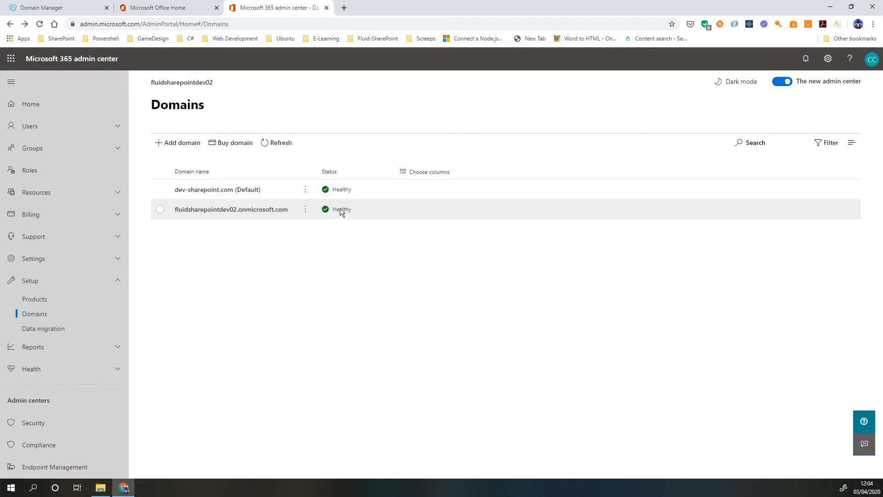
{"action": "mouse_move", "coordinate": [268, 256]}
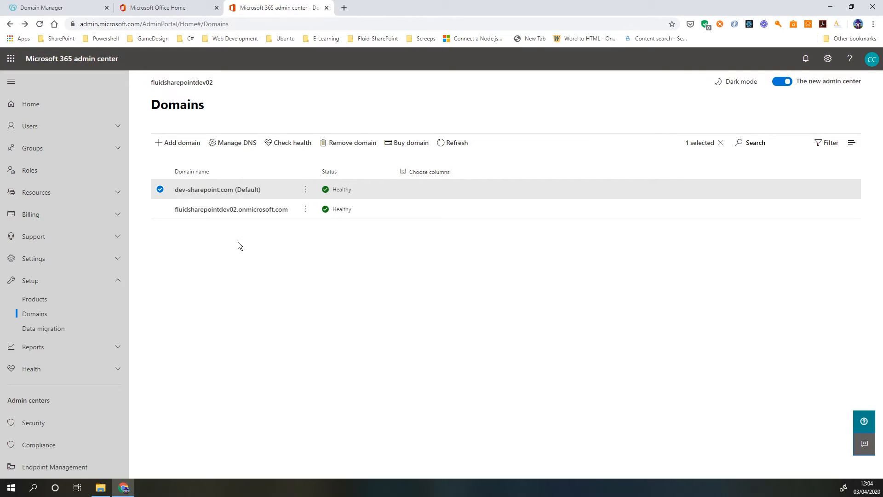
{"action": "mouse_move", "coordinate": [219, 312]}
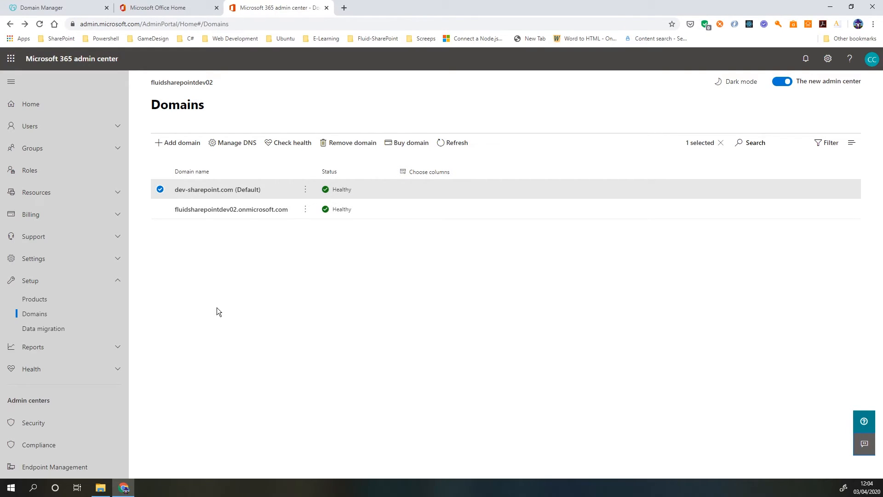
{"action": "mouse_move", "coordinate": [243, 325]}
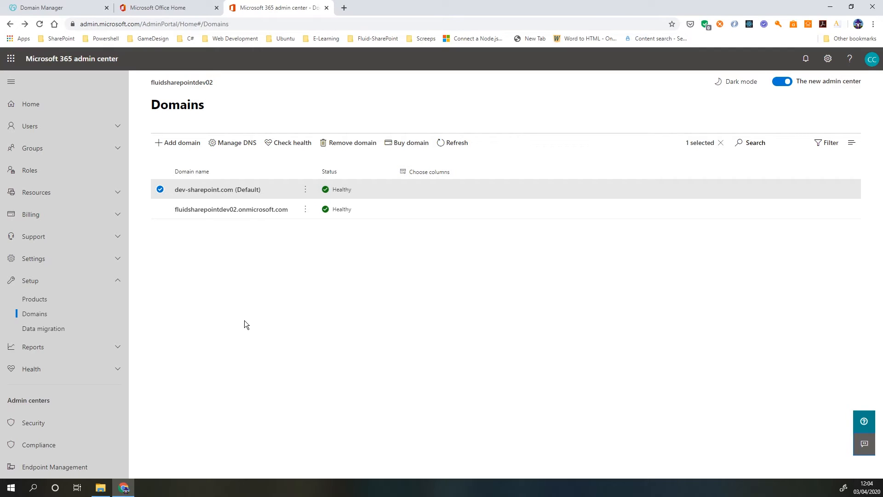
{"action": "mouse_move", "coordinate": [210, 343]}
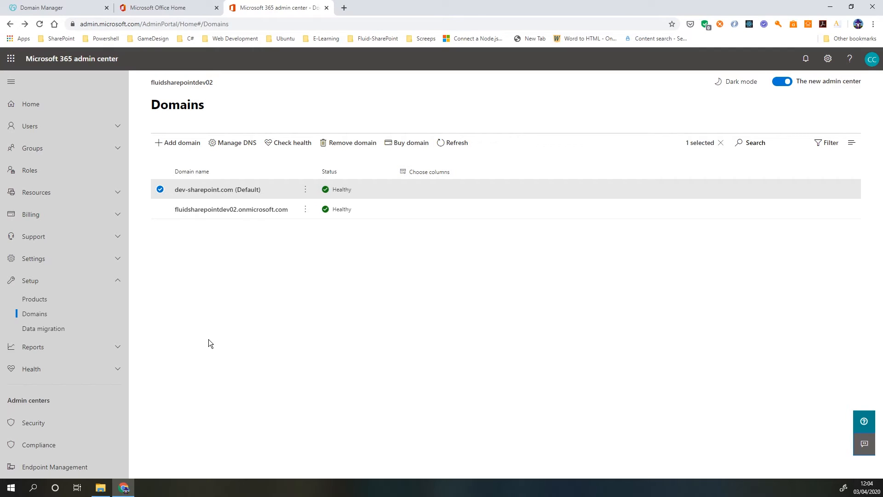
{"action": "mouse_move", "coordinate": [232, 209]}
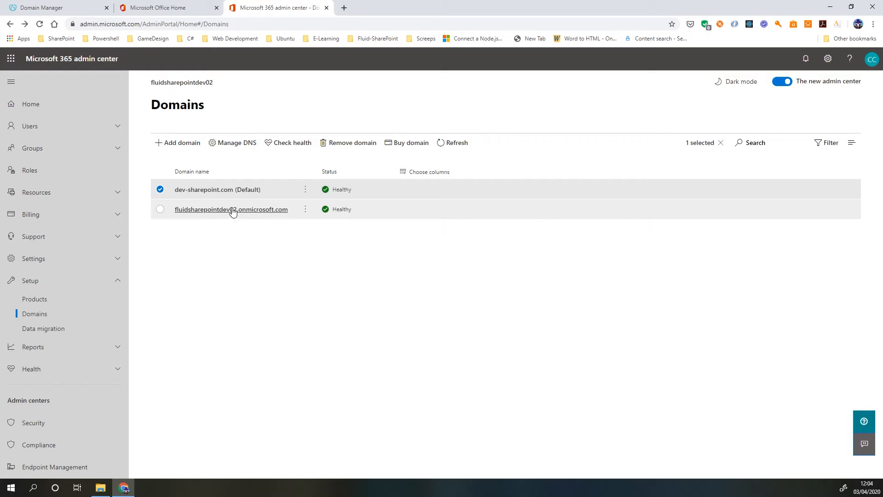
{"action": "mouse_move", "coordinate": [231, 209]}
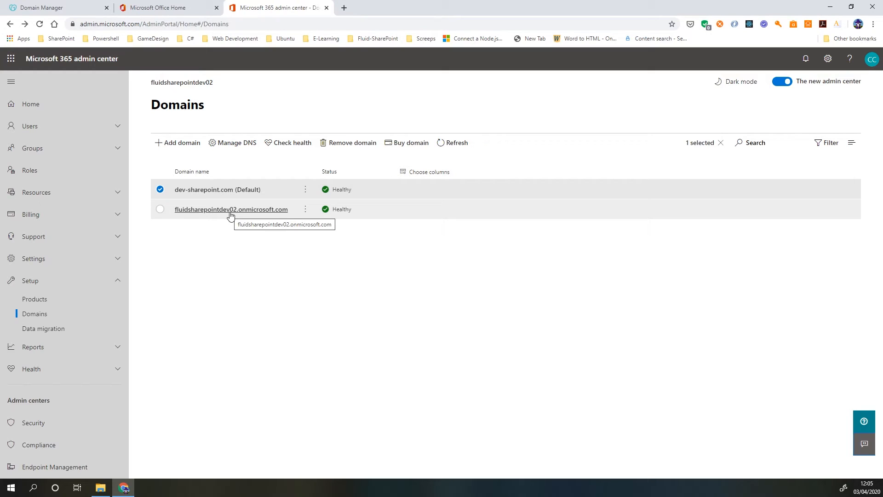
{"action": "mouse_move", "coordinate": [270, 300]}
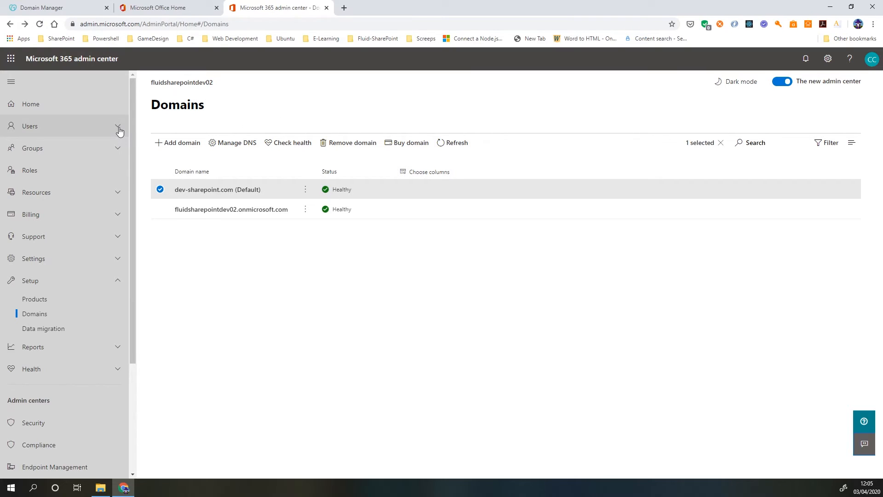
Step: Expand Users in the left navigation to reach the Active users page
{"action": "left_click", "coordinate": [29, 126]}
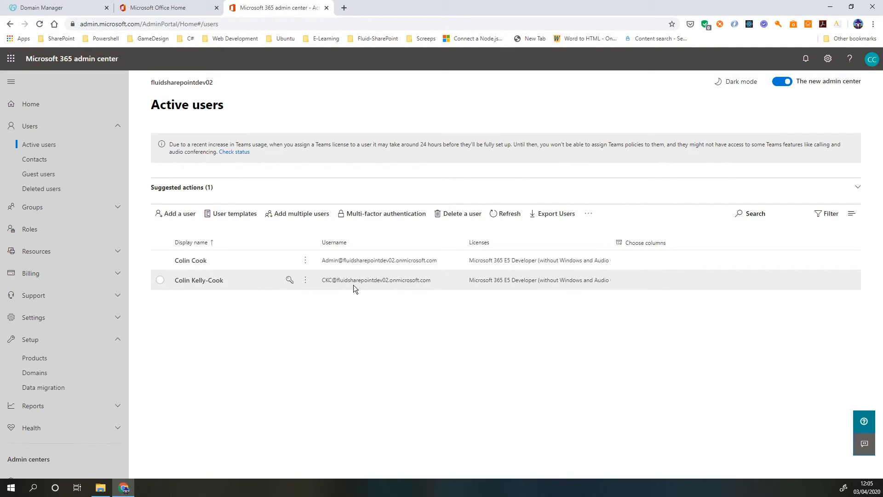
{"action": "mouse_move", "coordinate": [375, 293]}
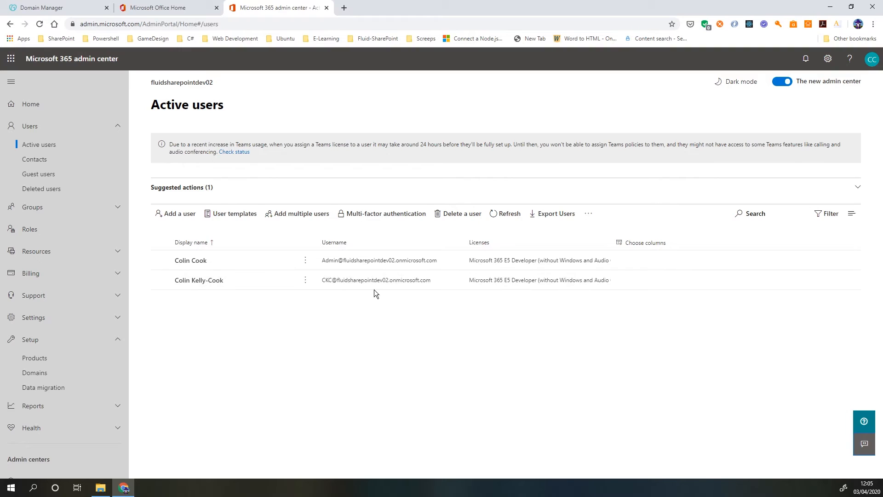
{"action": "mouse_move", "coordinate": [327, 311]}
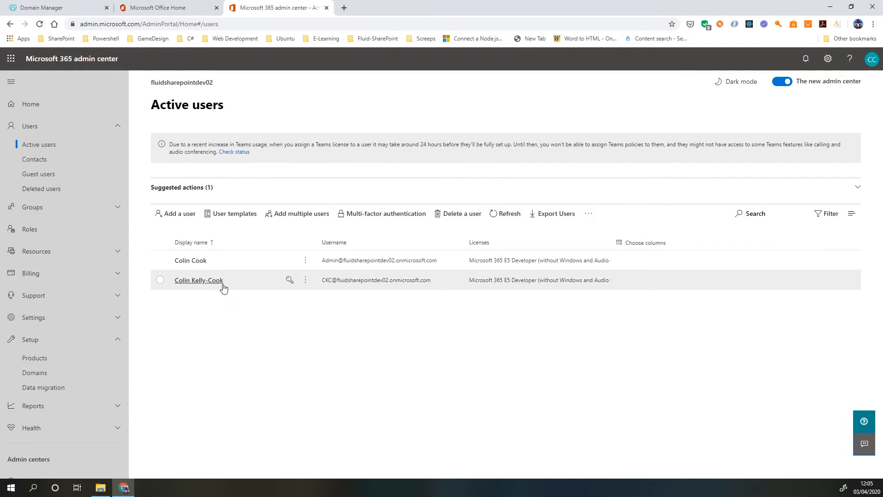
{"action": "left_click", "coordinate": [199, 279]}
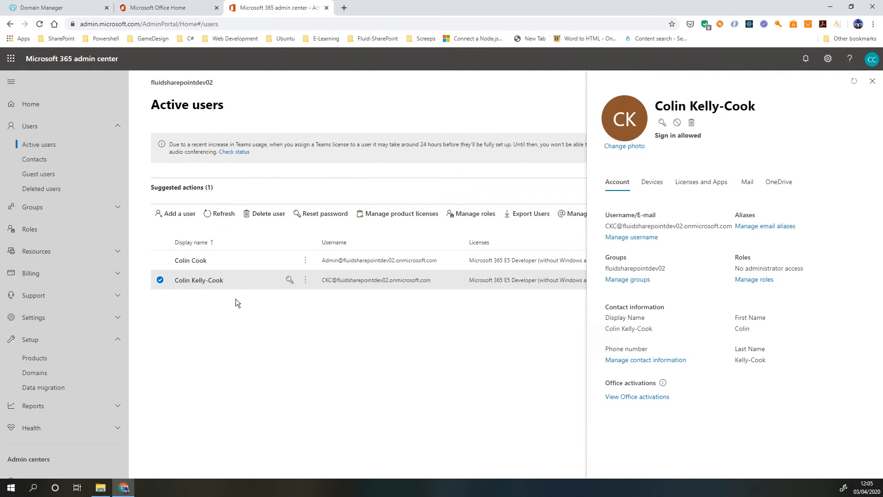
{"action": "left_click", "coordinate": [631, 236]}
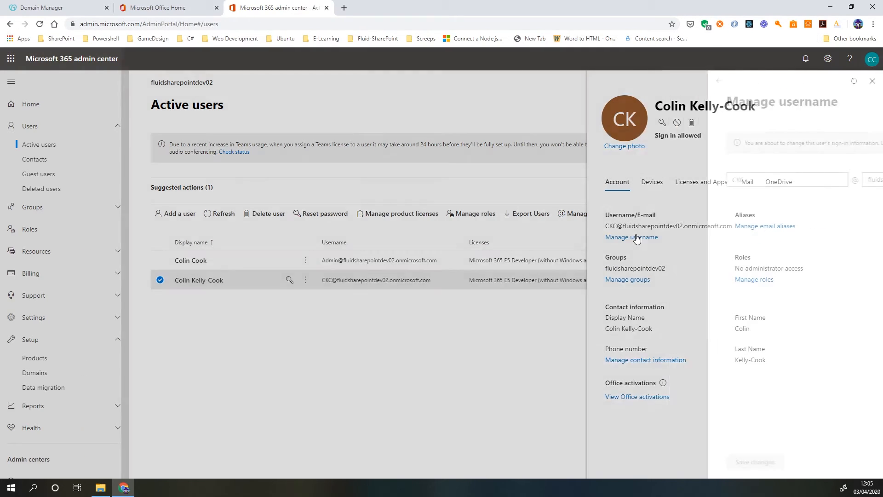
{"action": "left_click", "coordinate": [631, 237]}
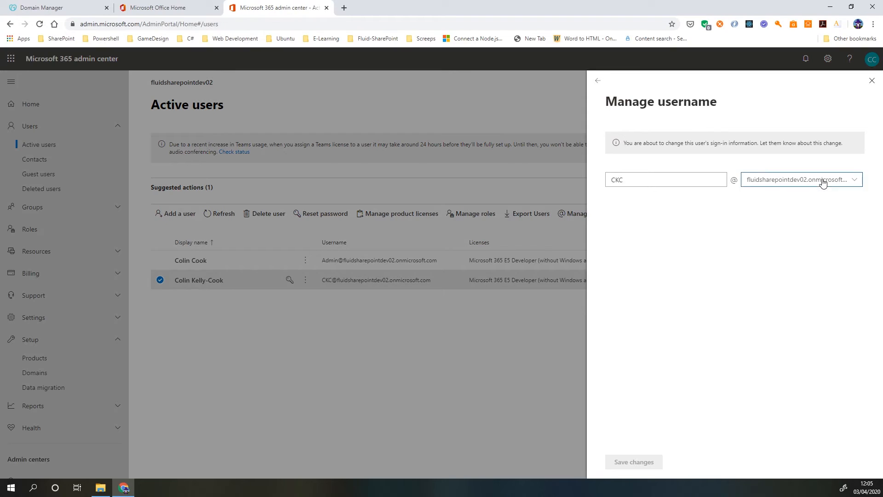
{"action": "left_click", "coordinate": [799, 179]}
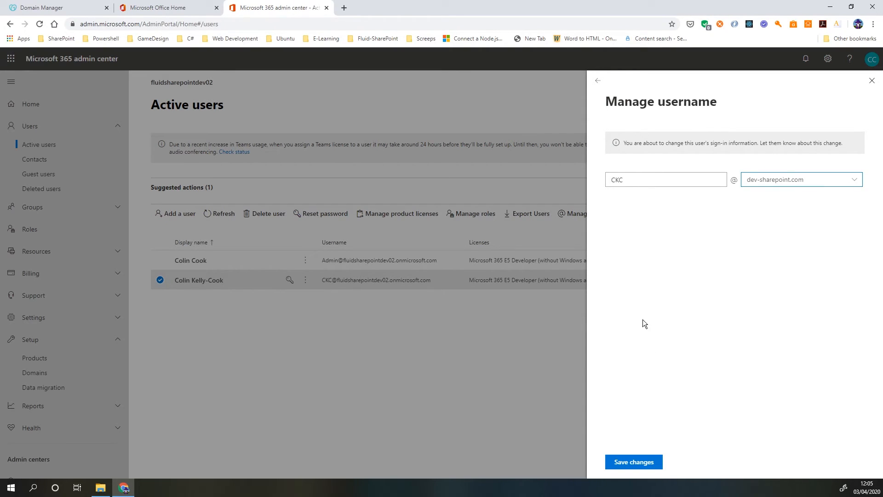
{"action": "left_click", "coordinate": [633, 460]}
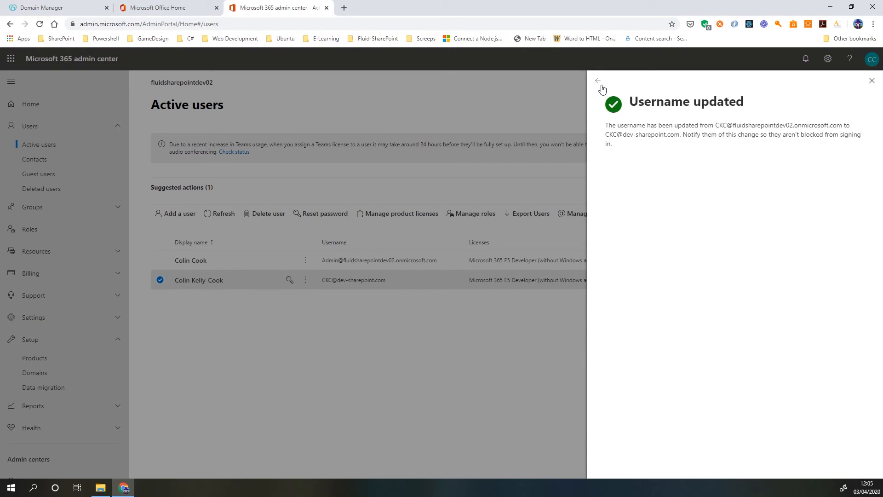
{"action": "left_click", "coordinate": [597, 81]}
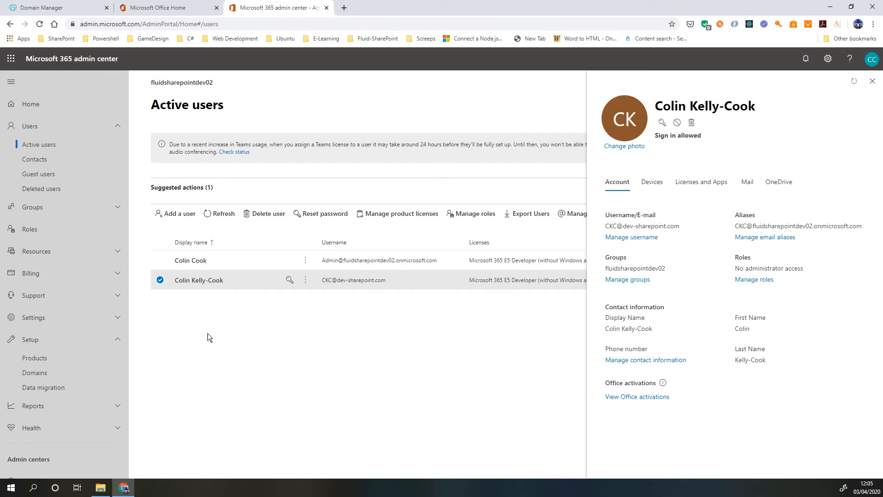
{"action": "mouse_move", "coordinate": [343, 314]}
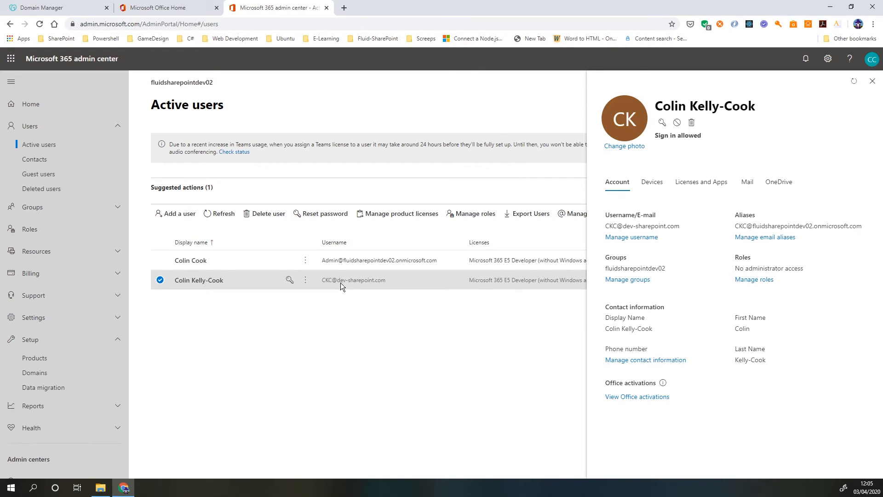
{"action": "double_click", "coordinate": [739, 226]}
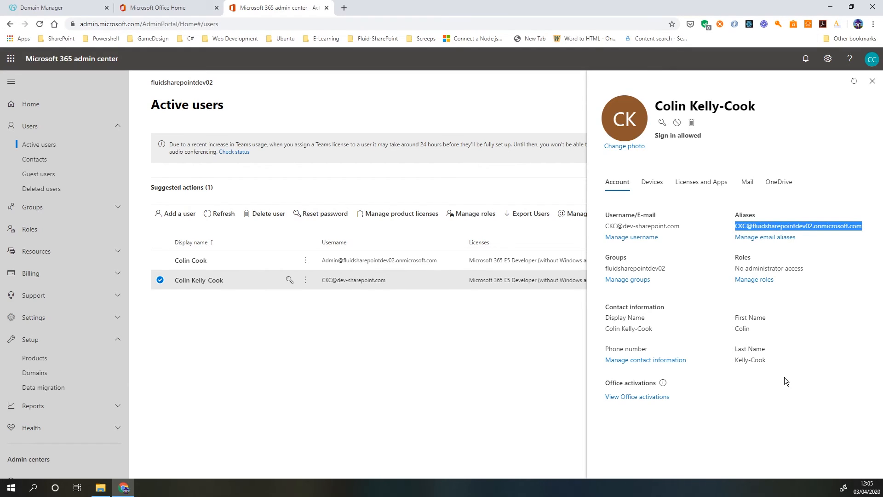
{"action": "mouse_move", "coordinate": [729, 274]}
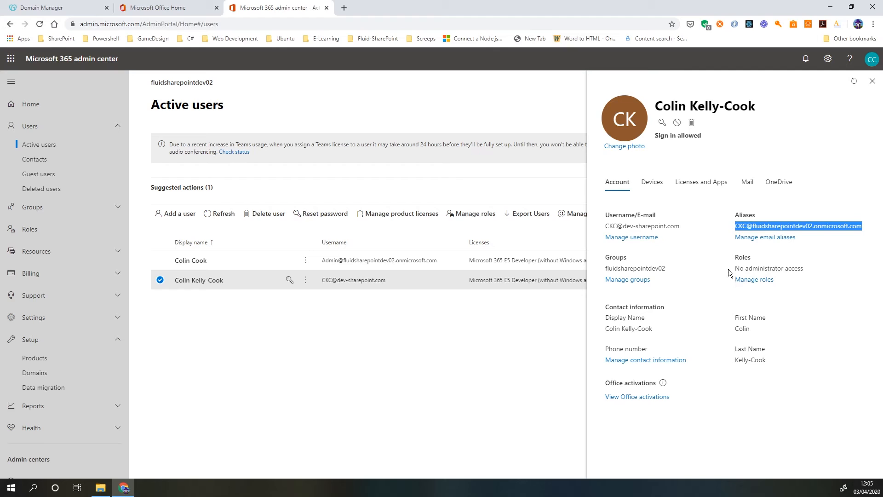
{"action": "mouse_move", "coordinate": [708, 257]}
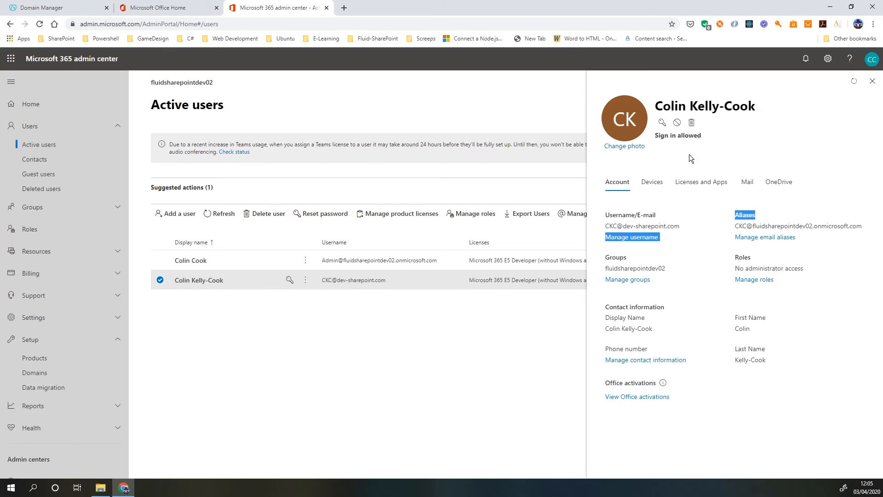
{"action": "mouse_move", "coordinate": [676, 305]}
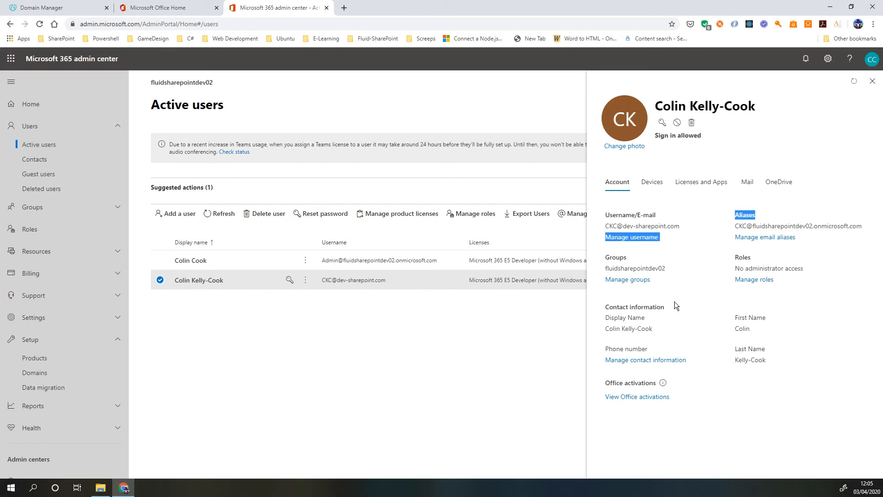
{"action": "mouse_move", "coordinate": [619, 302]}
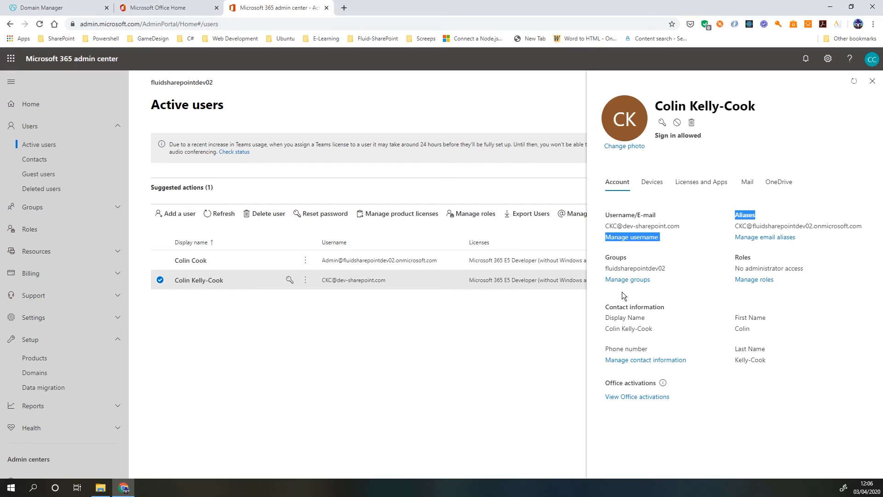
{"action": "mouse_move", "coordinate": [844, 91]}
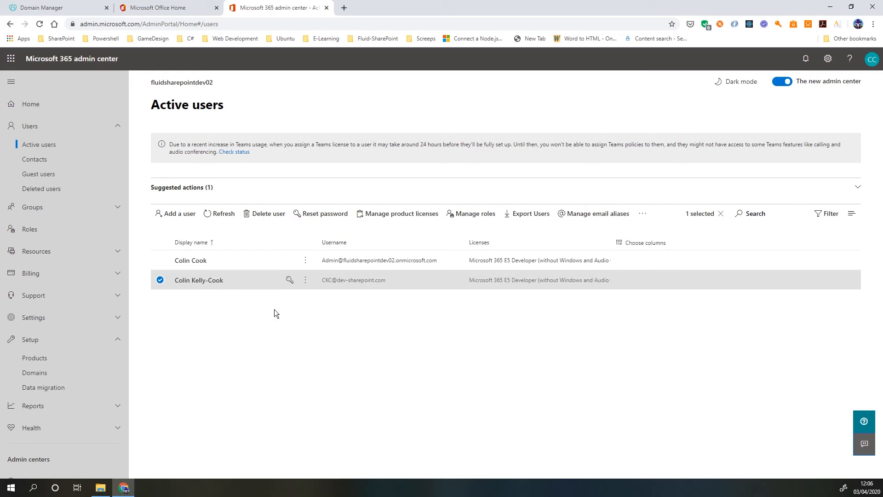
Step: Start a new user named Test User with display name Test User
{"action": "left_click", "coordinate": [179, 212]}
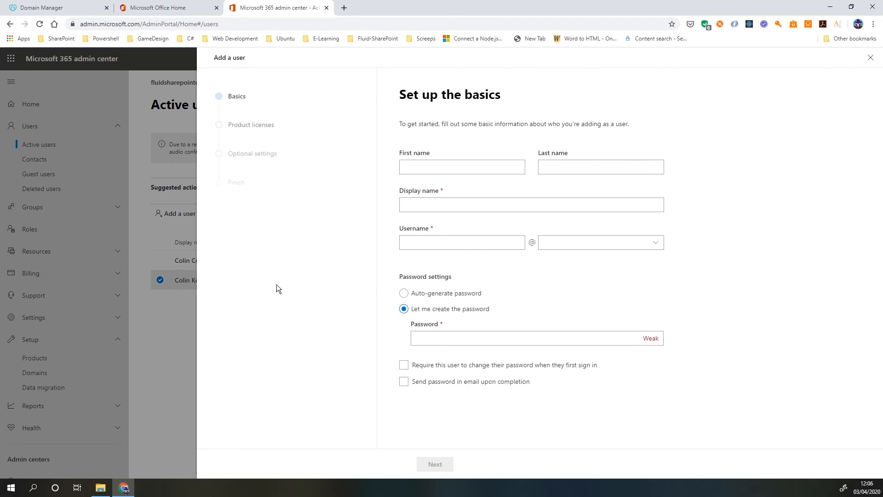
{"action": "left_click", "coordinate": [461, 166]}
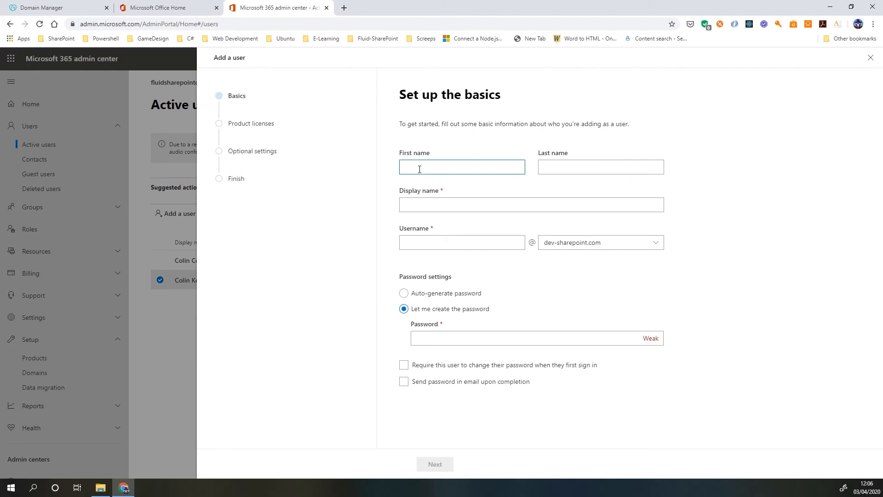
{"action": "type", "text": "Test Us"}
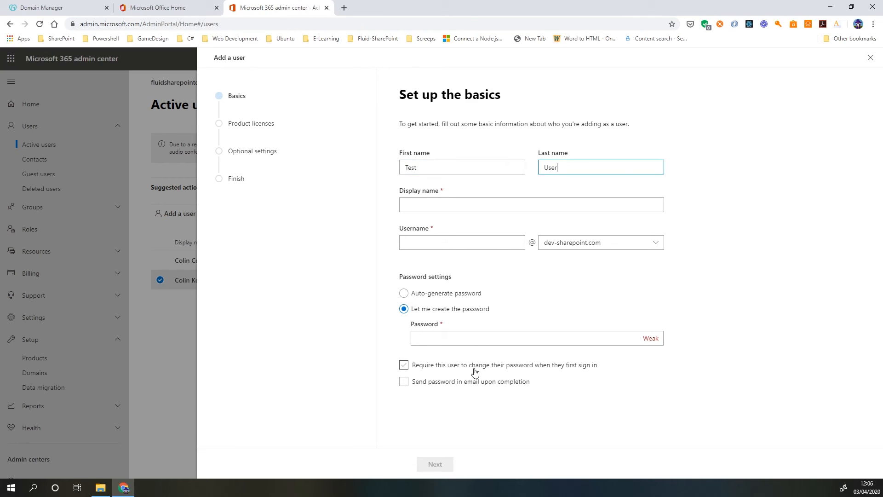
{"action": "type", "text": "Test01"}
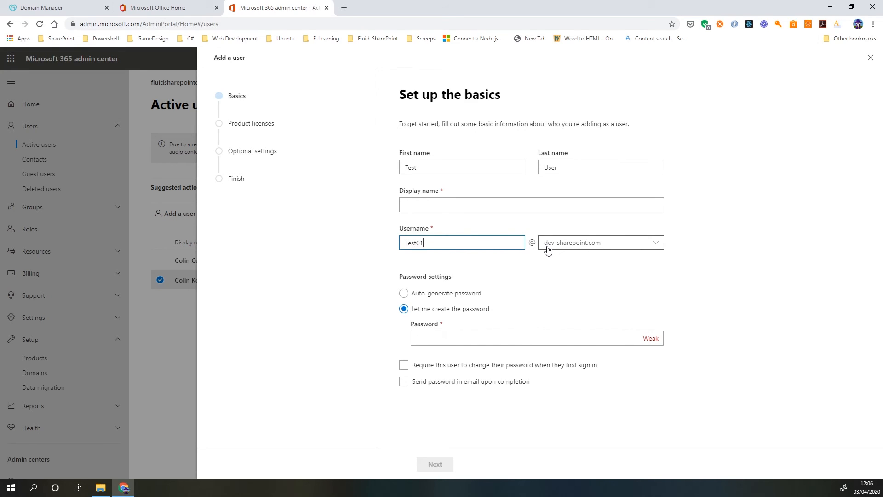
{"action": "left_click", "coordinate": [600, 241]}
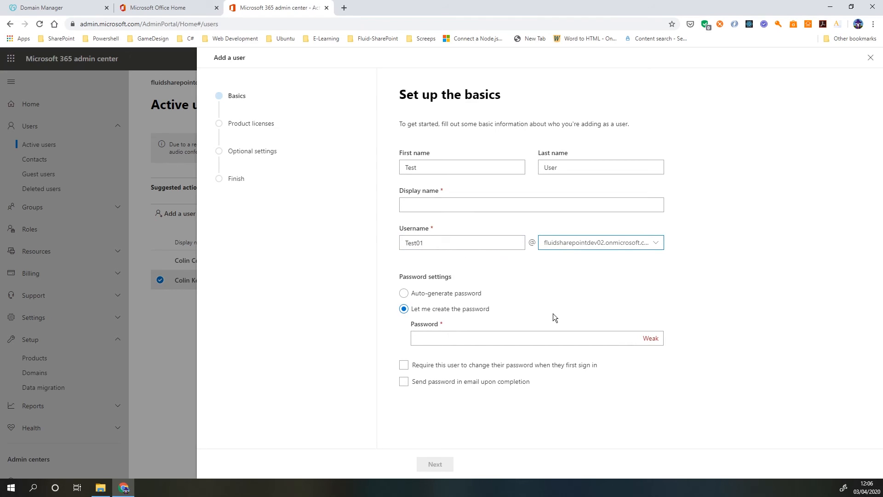
{"action": "left_click", "coordinate": [600, 242]}
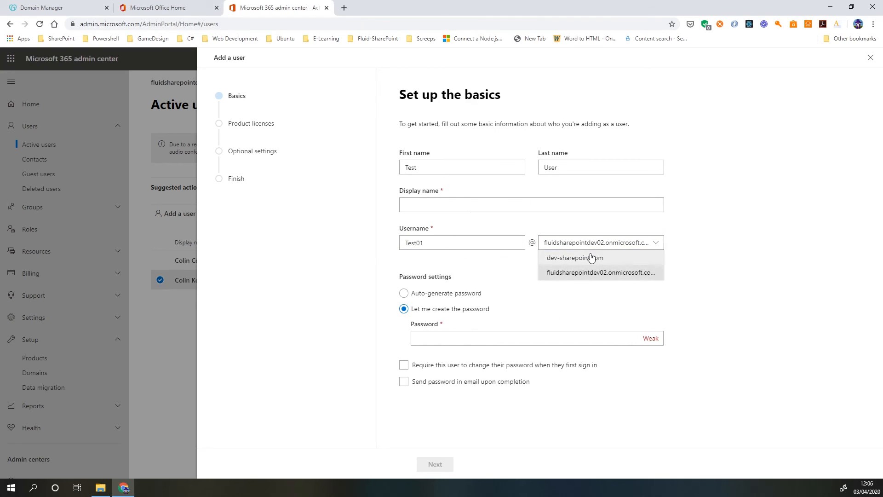
{"action": "left_click", "coordinate": [574, 258]}
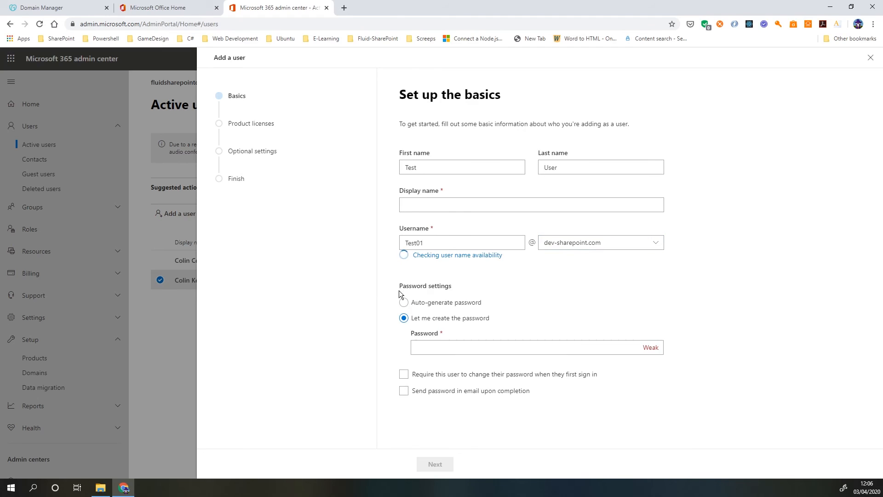
{"action": "left_click", "coordinate": [404, 292]}
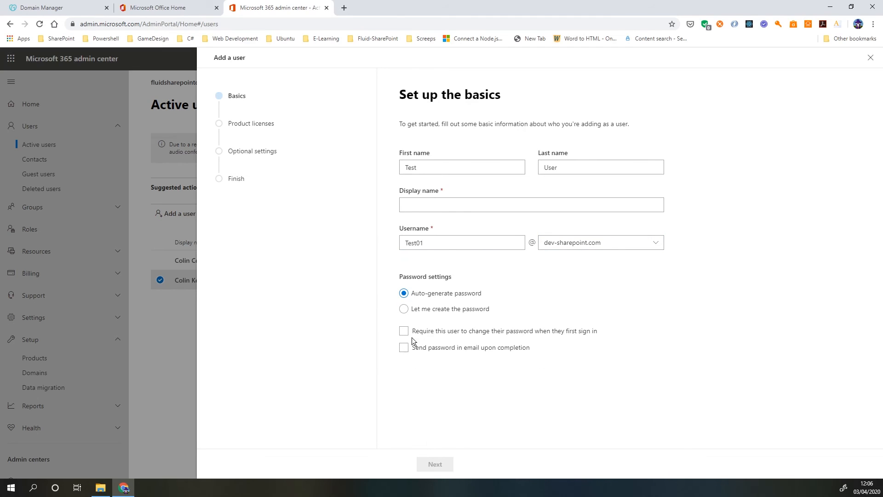
{"action": "left_click", "coordinate": [403, 330]}
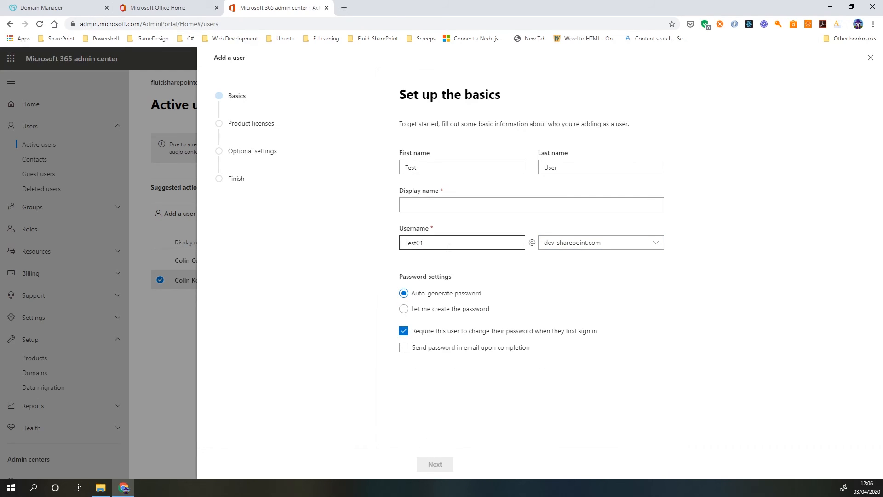
{"action": "type", "text": "TeTest01=st User"}
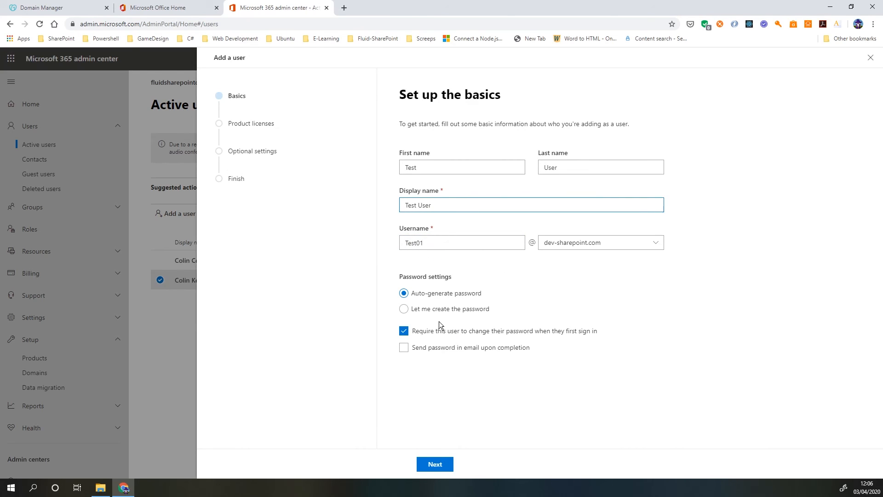
{"action": "left_click", "coordinate": [434, 464]}
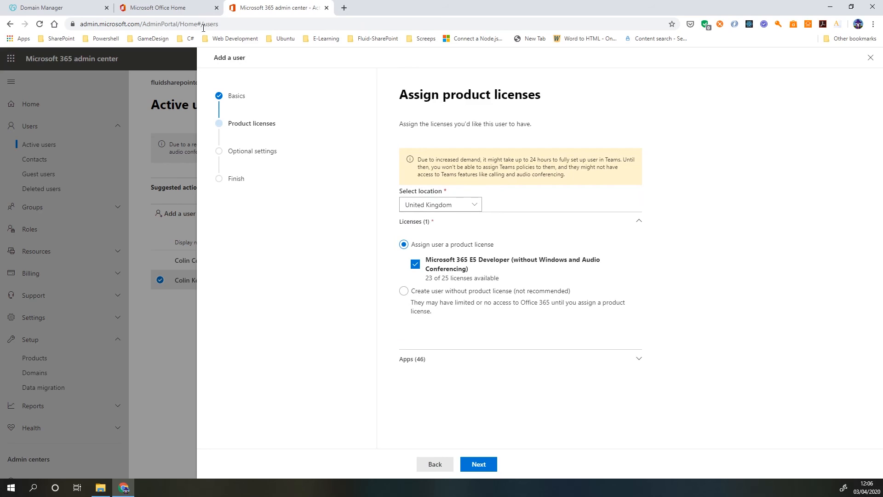
{"action": "left_click", "coordinate": [477, 463]}
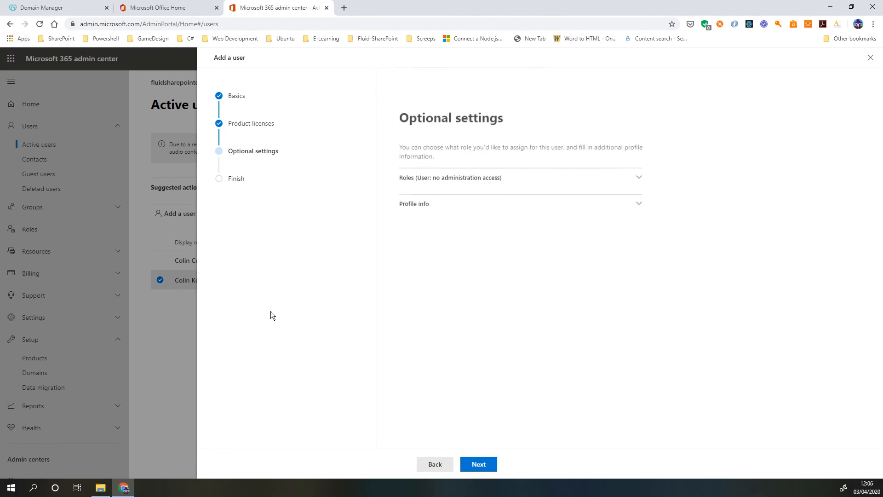
{"action": "left_click", "coordinate": [478, 464]}
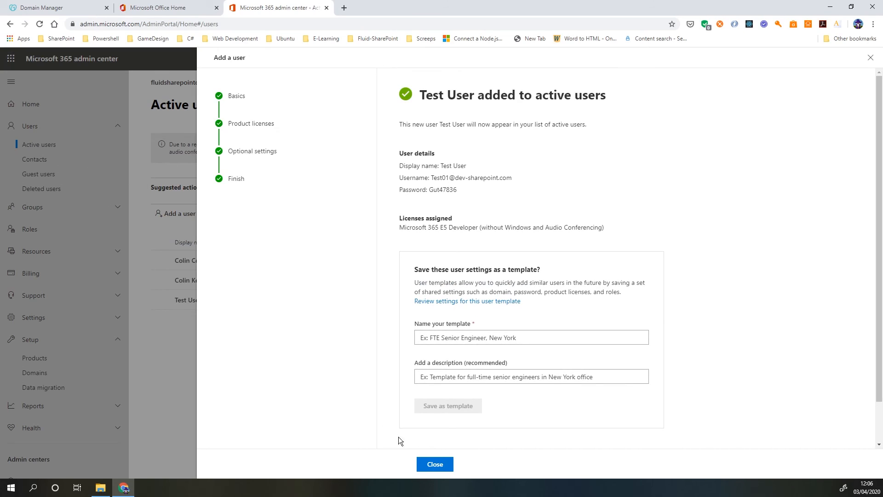
{"action": "left_click", "coordinate": [435, 464]}
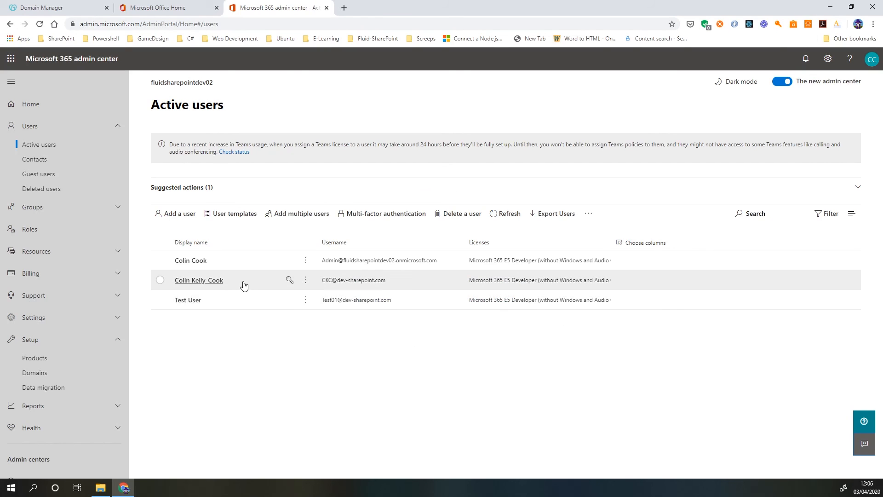
{"action": "mouse_move", "coordinate": [388, 282]}
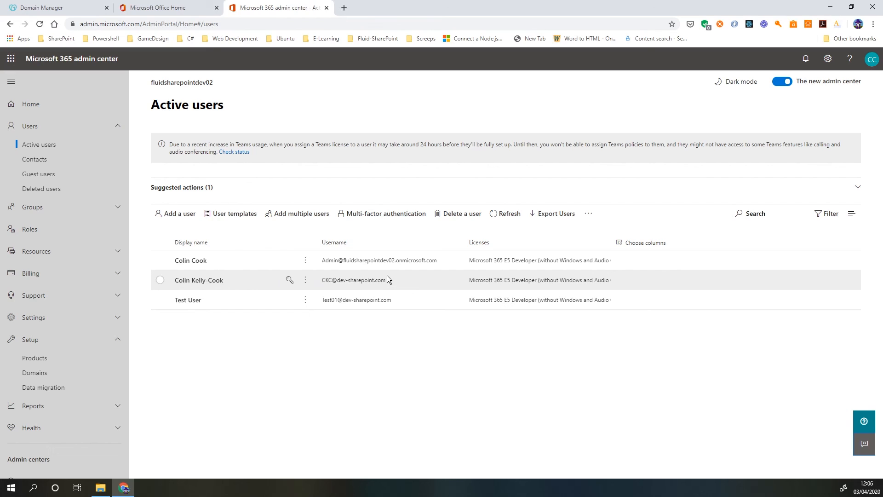
{"action": "mouse_move", "coordinate": [329, 371]}
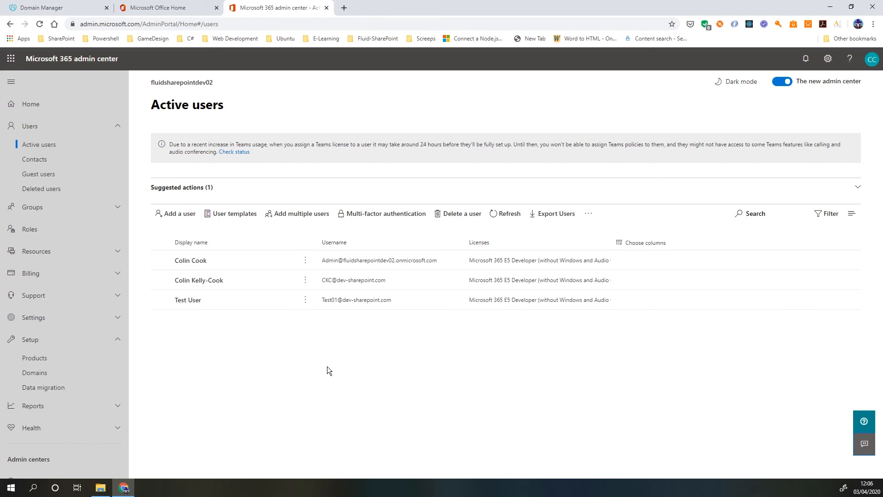